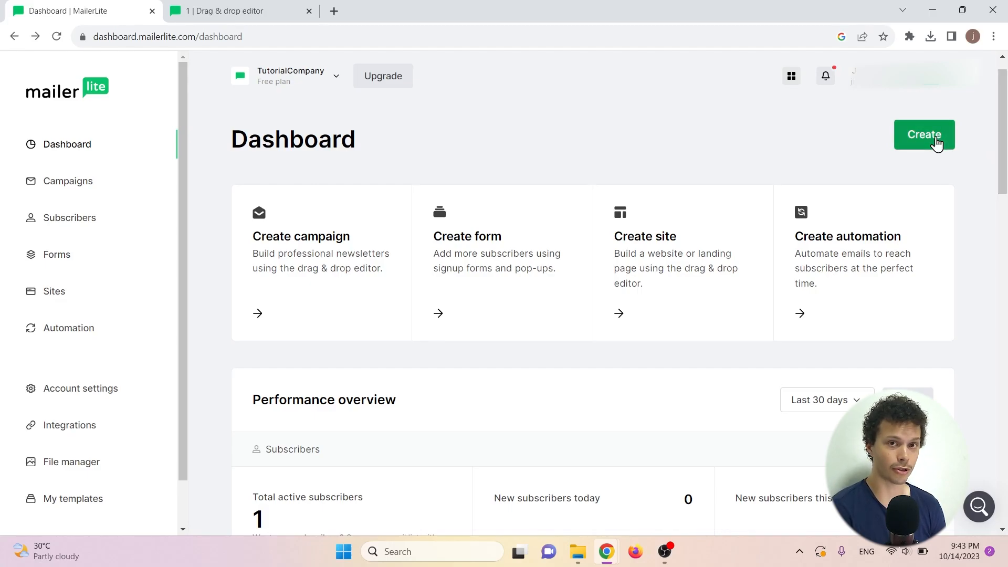
pyautogui.moveTo(472, 249)
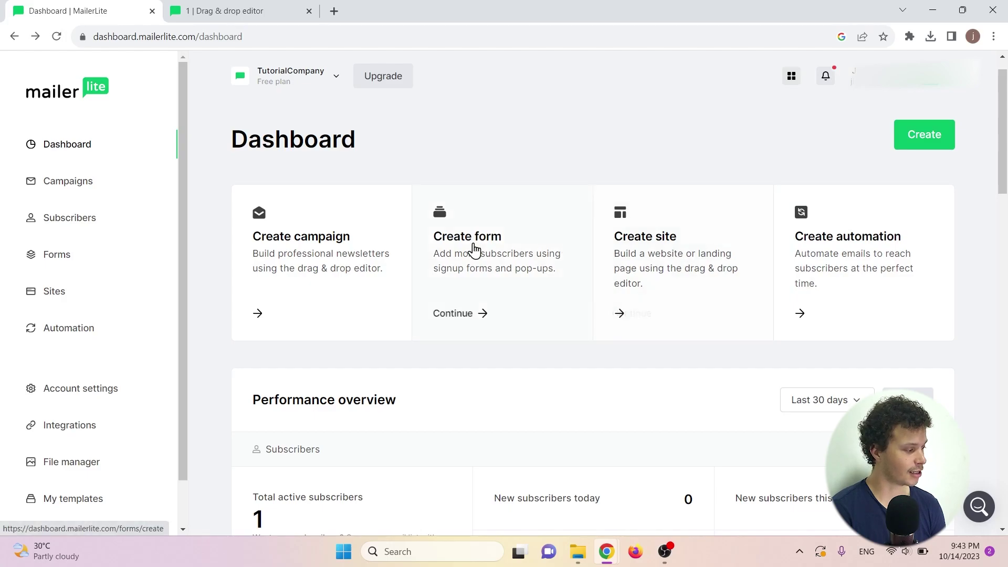
pyautogui.moveTo(88, 293)
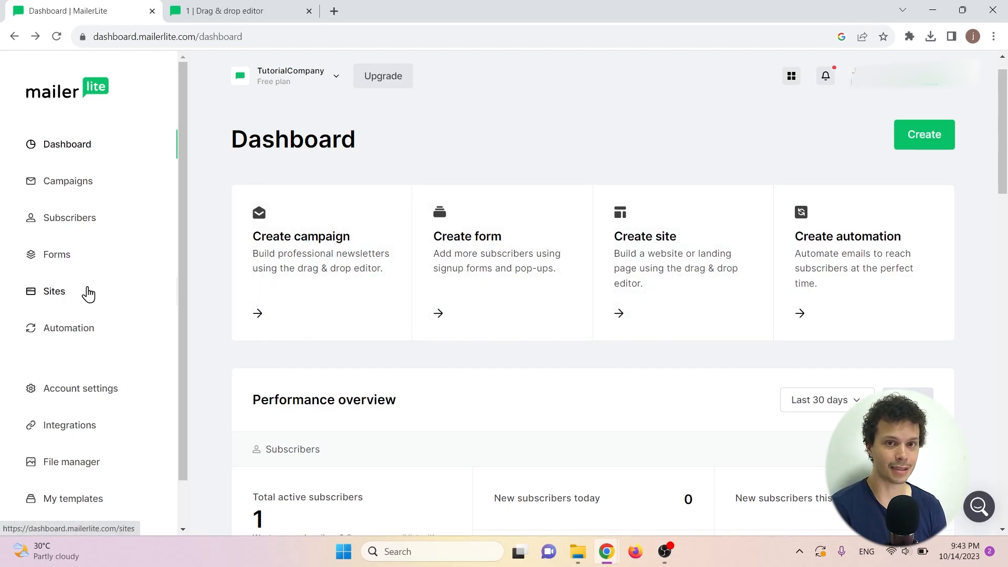
pyautogui.moveTo(662, 236)
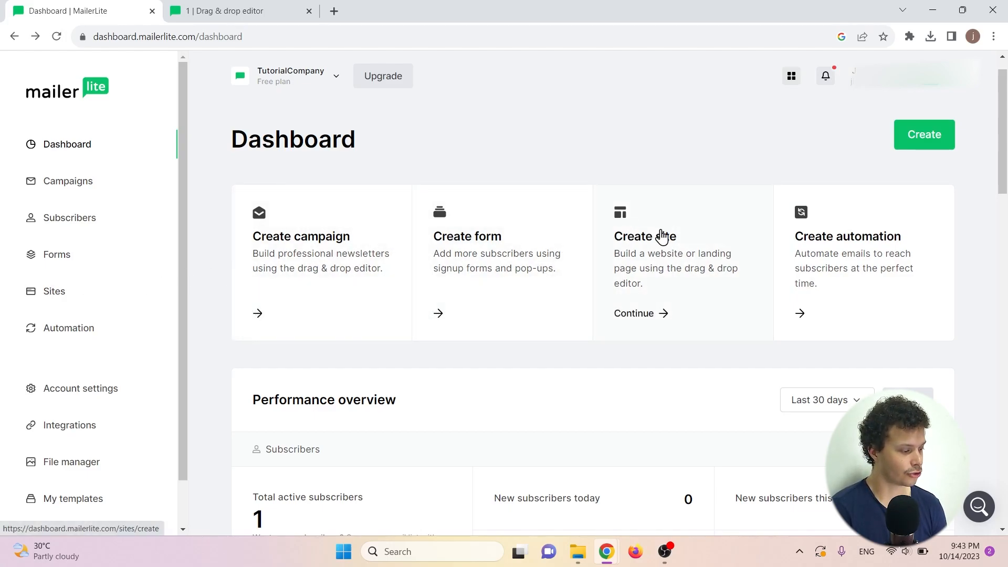
# Create a new landing page site named 'Tutorial' from the Dashboard.
pyautogui.click(633, 313)
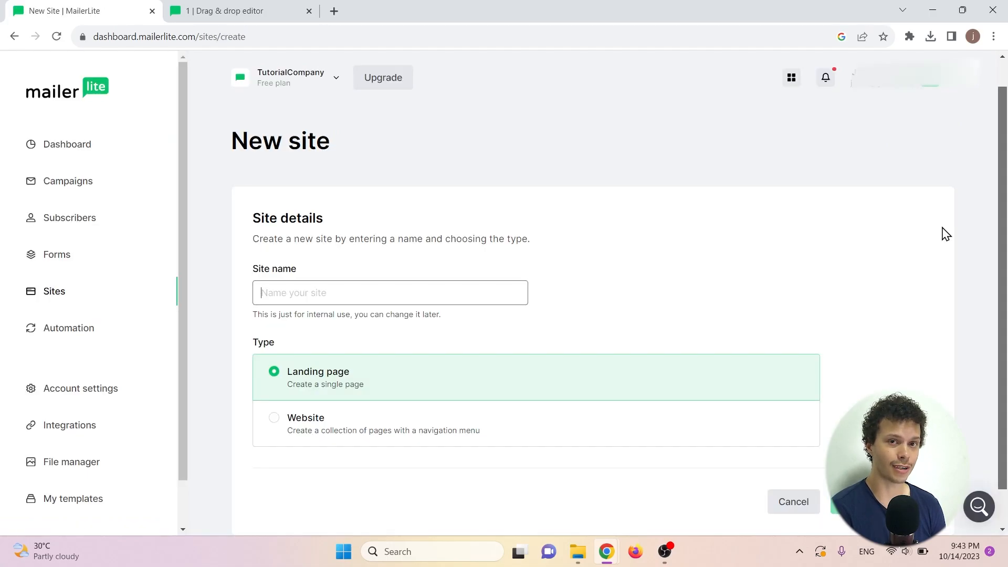
pyautogui.write('Tutorial')
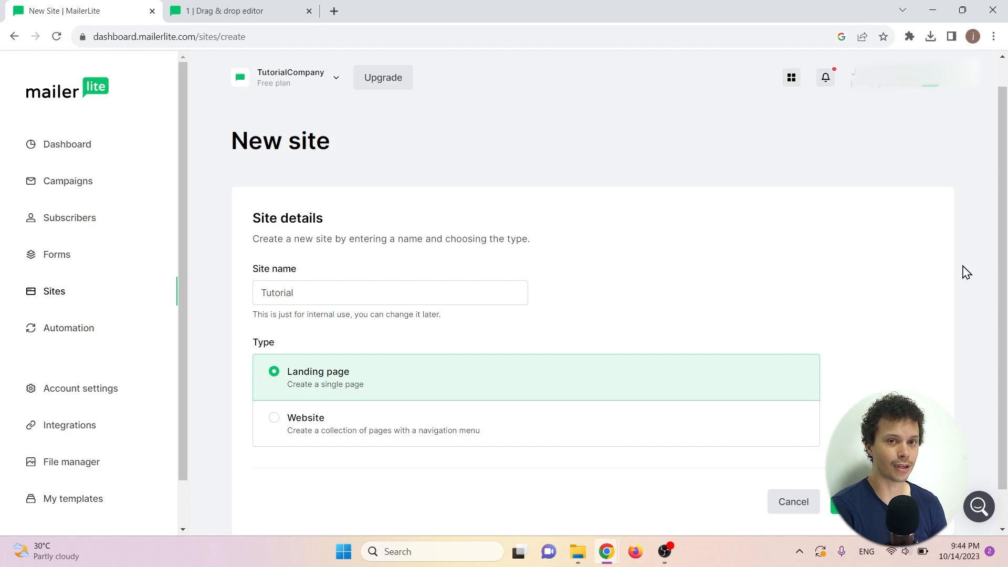
pyautogui.click(835, 501)
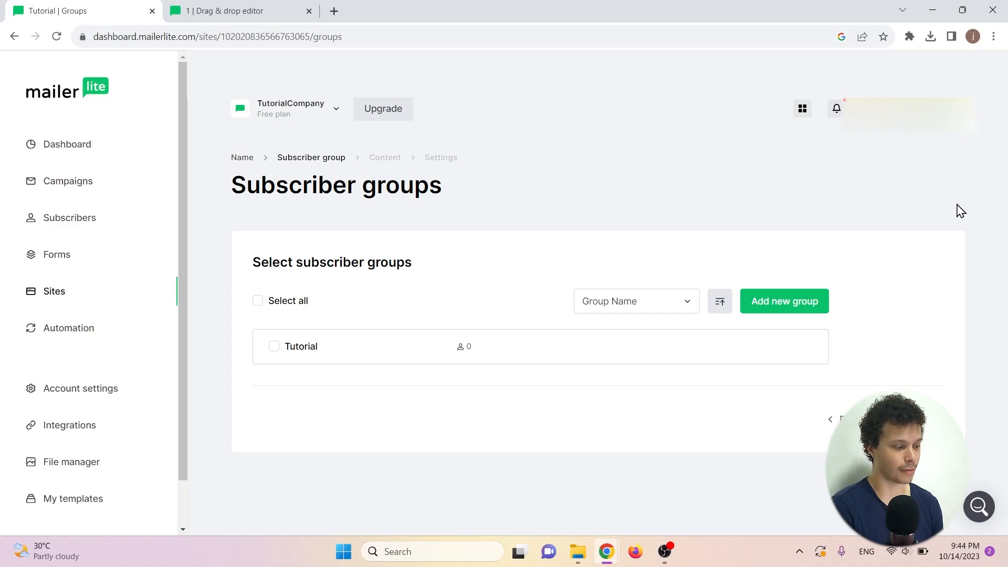
pyautogui.moveTo(976, 226)
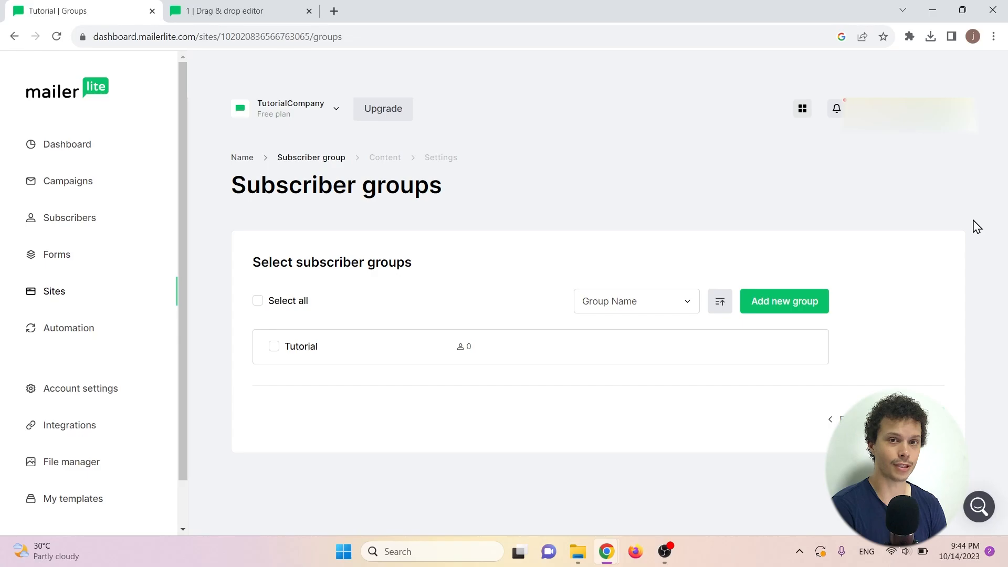
pyautogui.moveTo(320, 339)
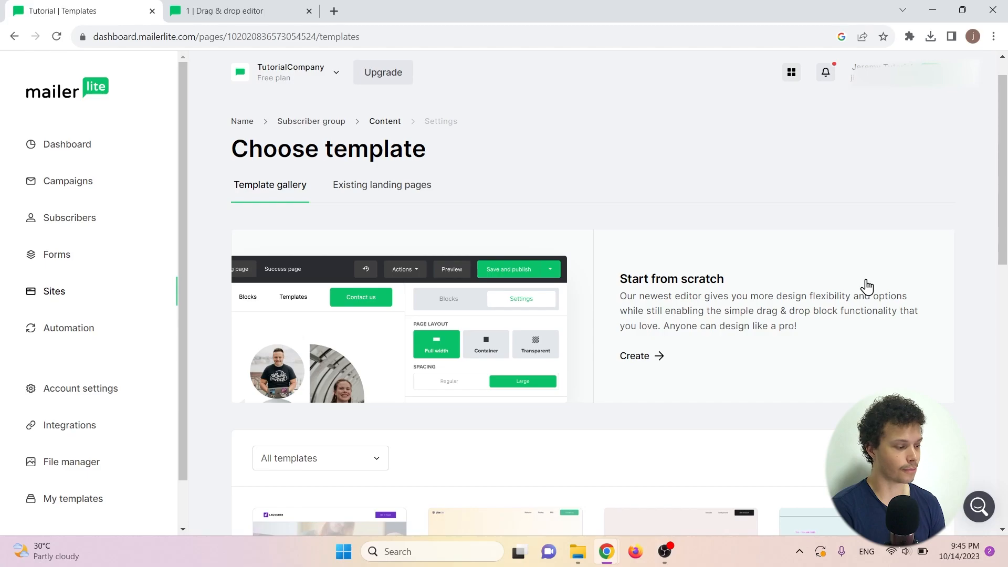
# Scroll through the Choose template gallery for the Tutorial landing page.
pyautogui.scroll(-3)
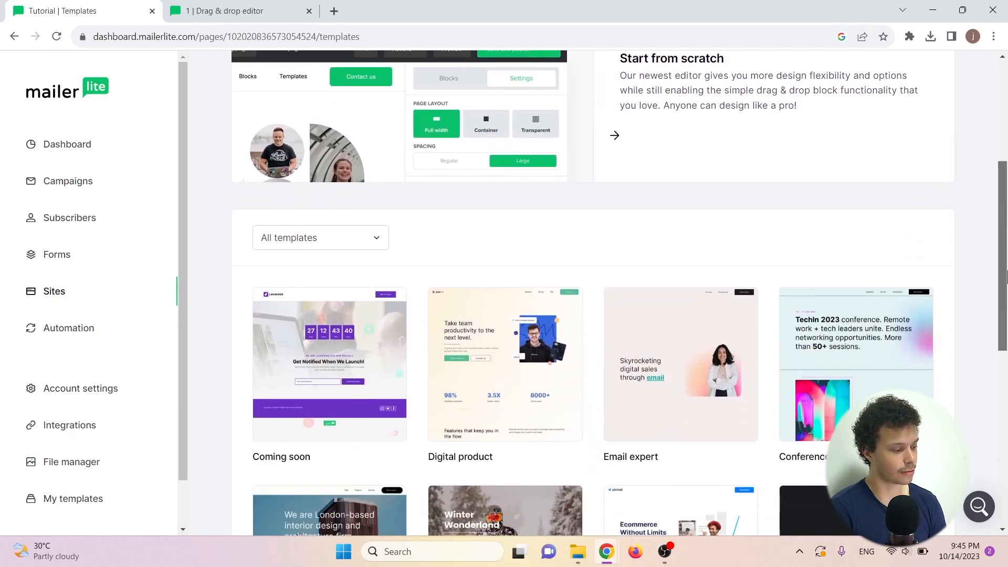
pyautogui.scroll(3)
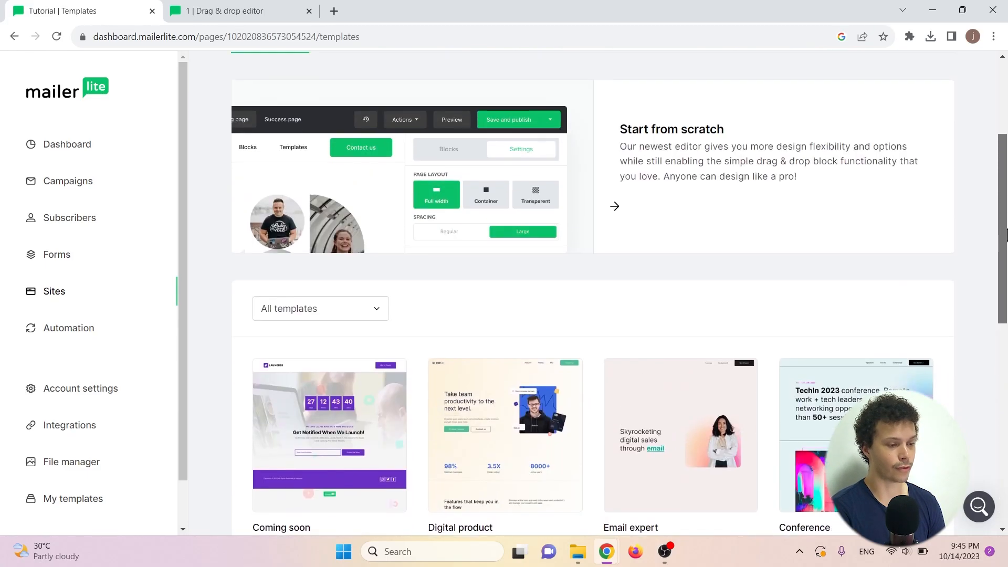
pyautogui.scroll(3)
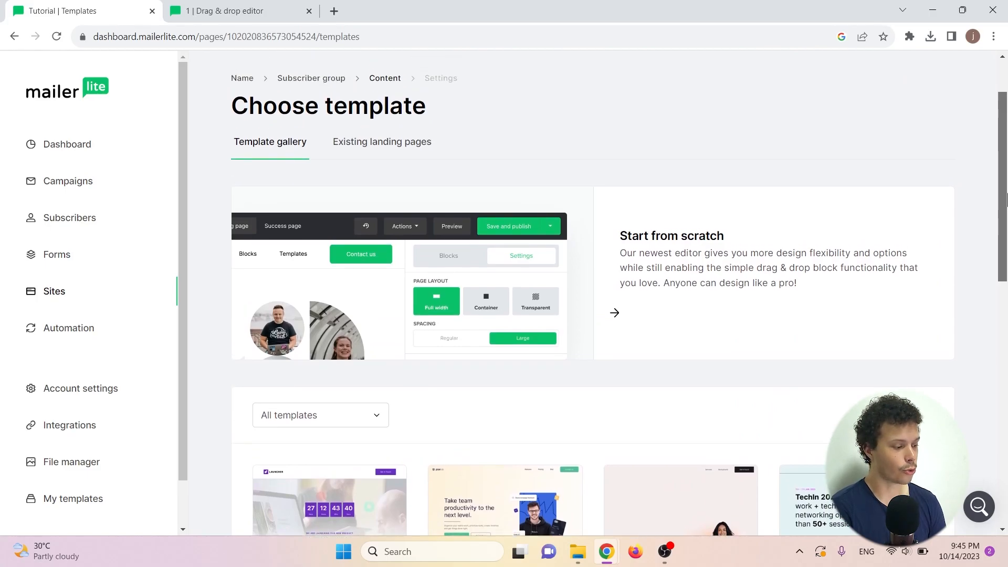
pyautogui.moveTo(699, 243)
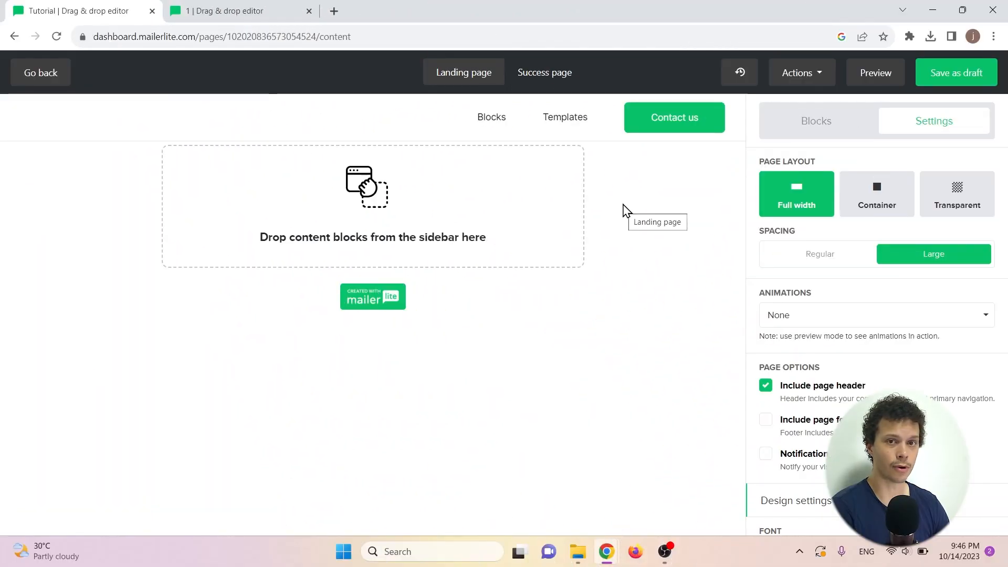
# In the blank editor, switch to the Settings tab and scroll down to Design settings.
pyautogui.click(816, 121)
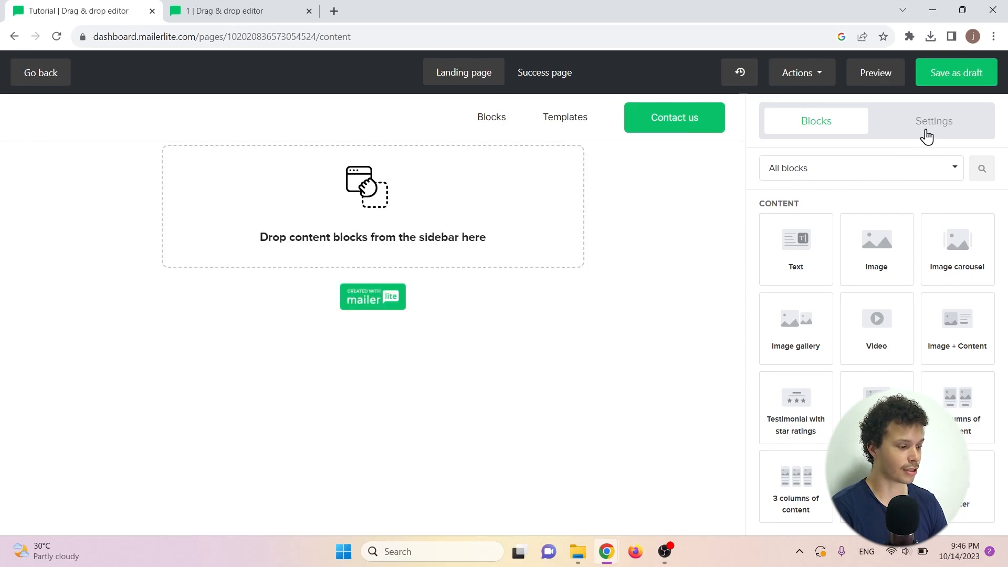
pyautogui.click(933, 121)
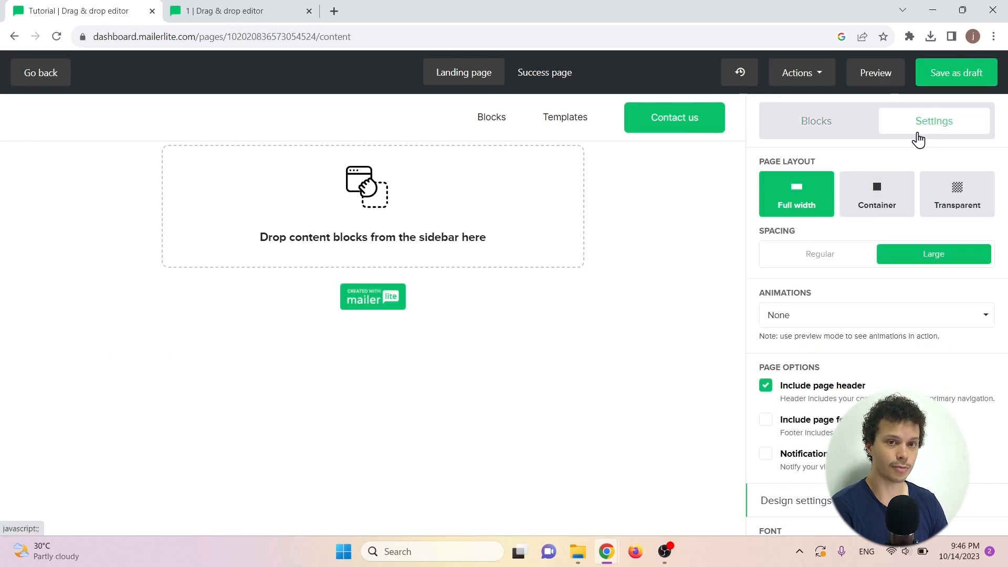
pyautogui.moveTo(920, 142)
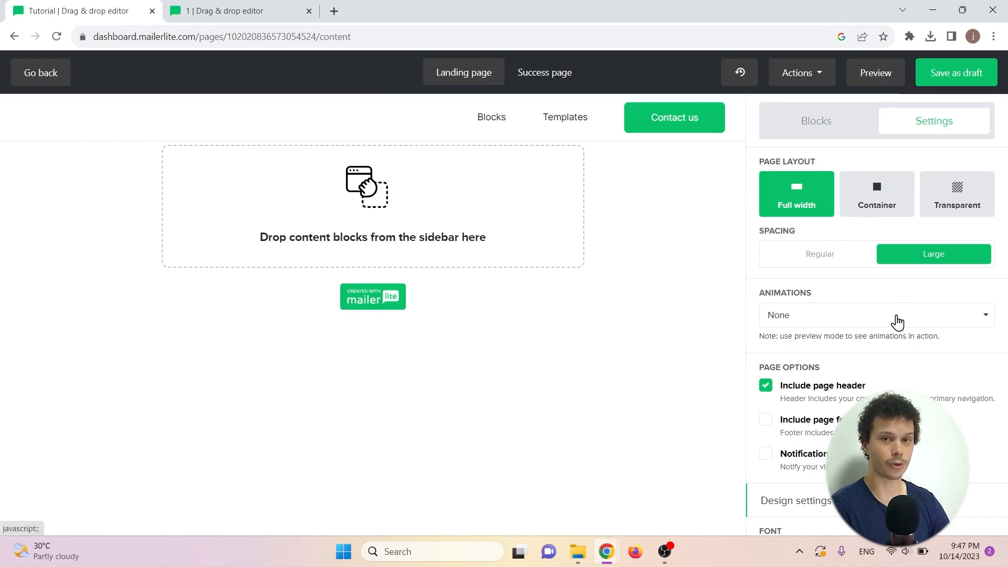
pyautogui.scroll(-3)
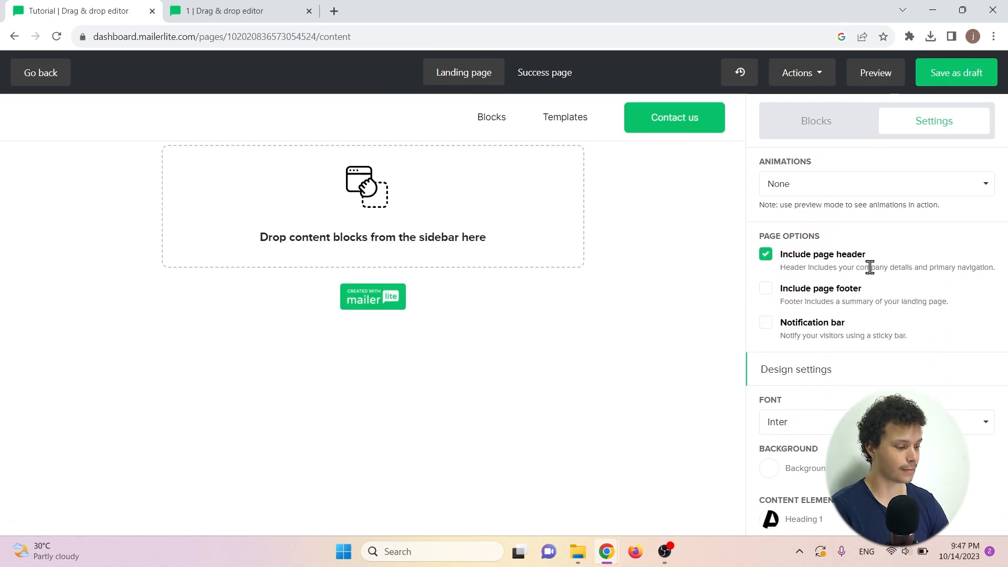
pyautogui.scroll(-3)
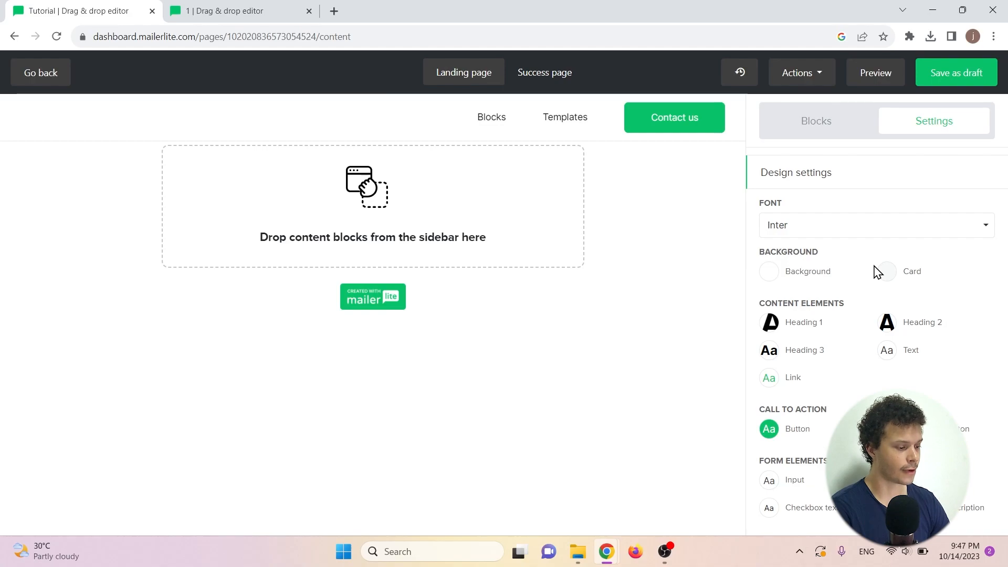
pyautogui.moveTo(785, 325)
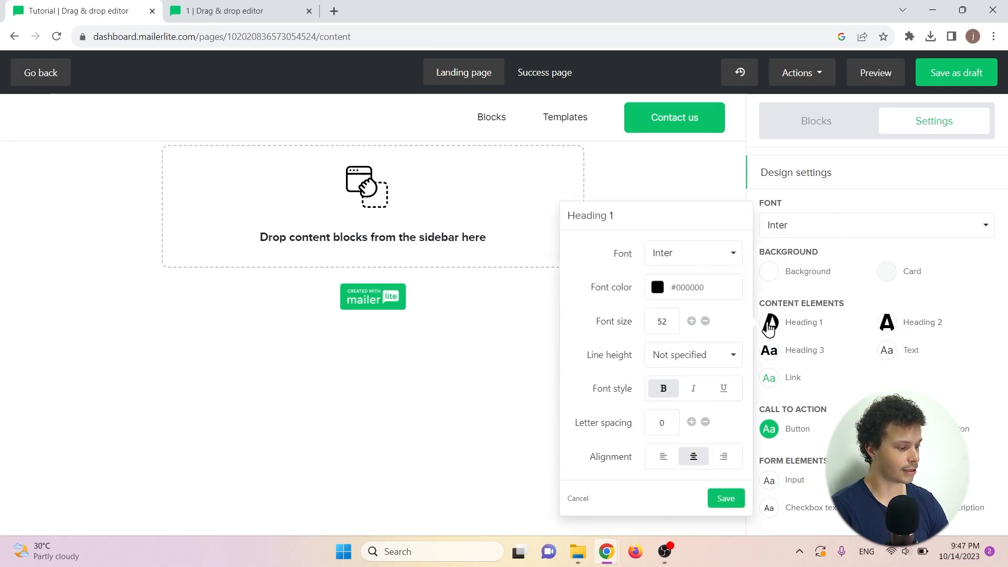
# Style Heading 1 as dark red italic Lucida Sans and save it.
pyautogui.click(691, 252)
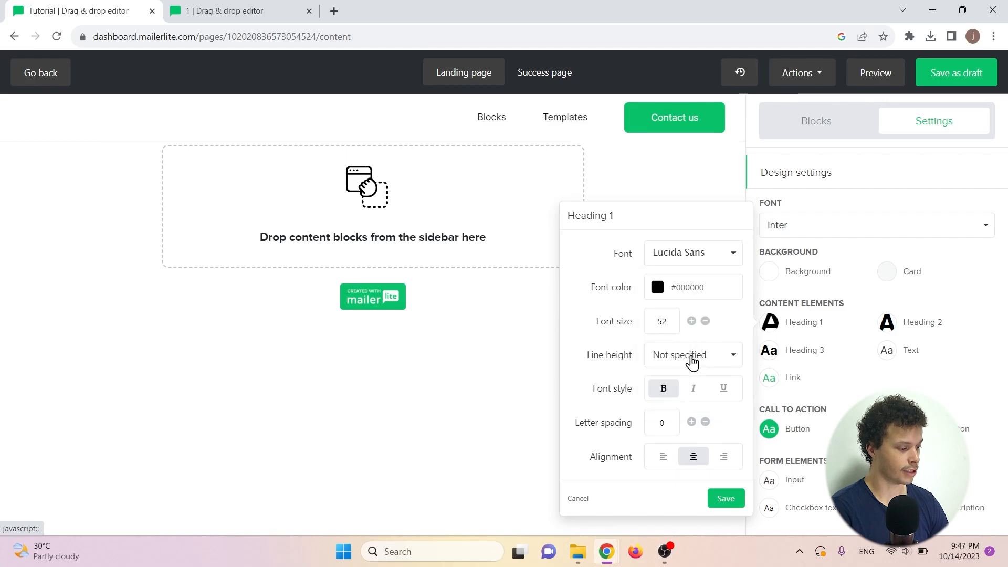
pyautogui.click(657, 287)
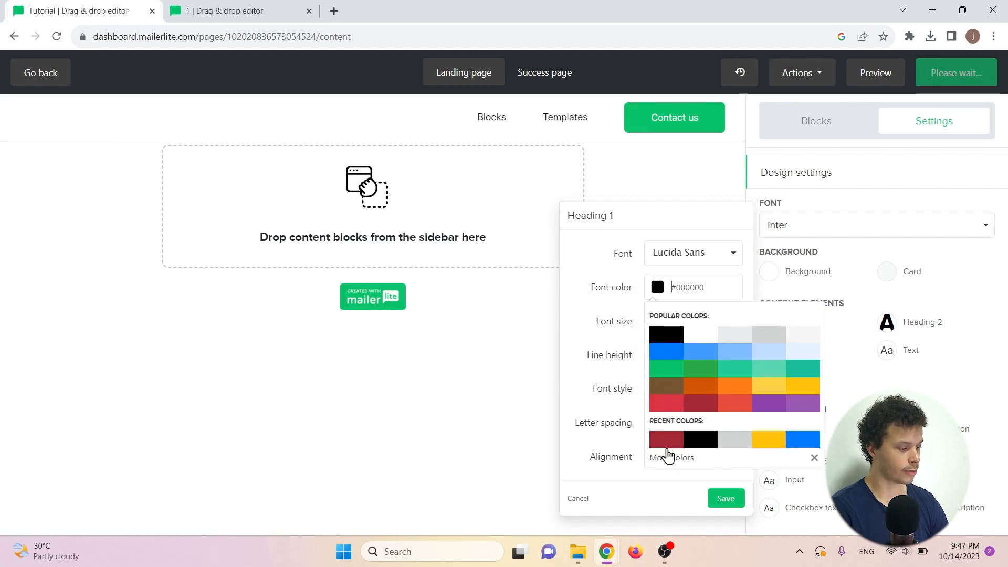
pyautogui.click(666, 440)
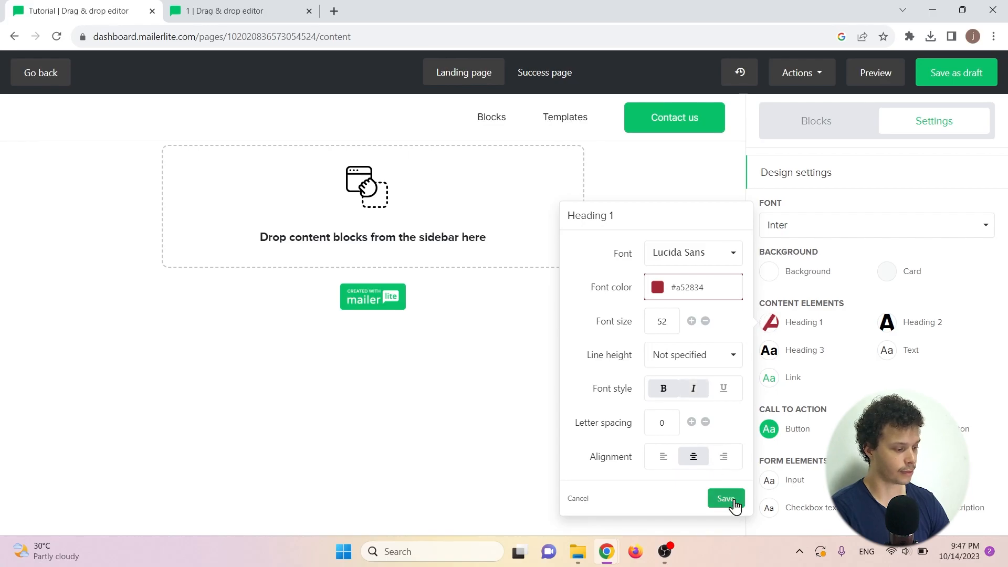
pyautogui.click(725, 498)
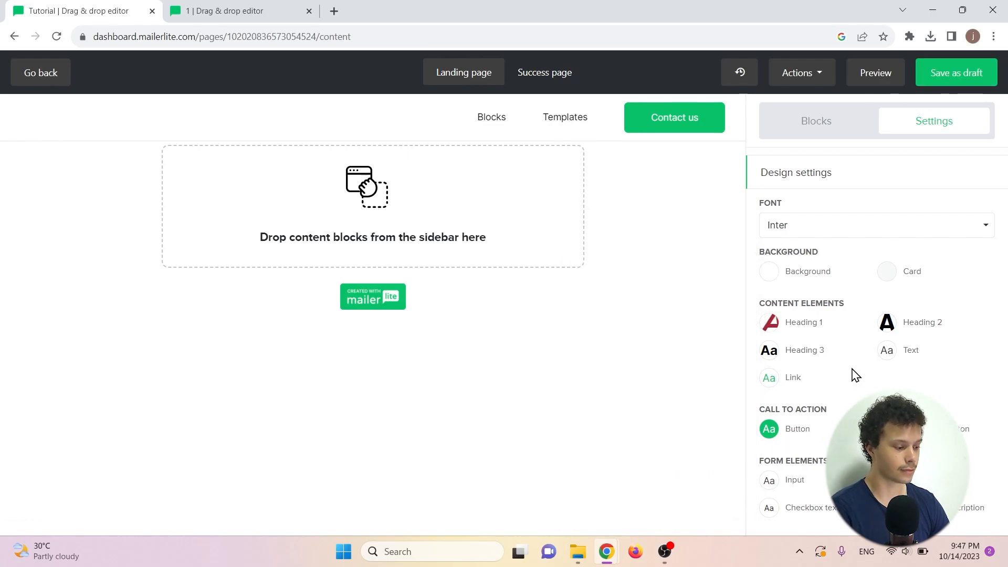
# Set the button background colour to a52834.
pyautogui.click(796, 429)
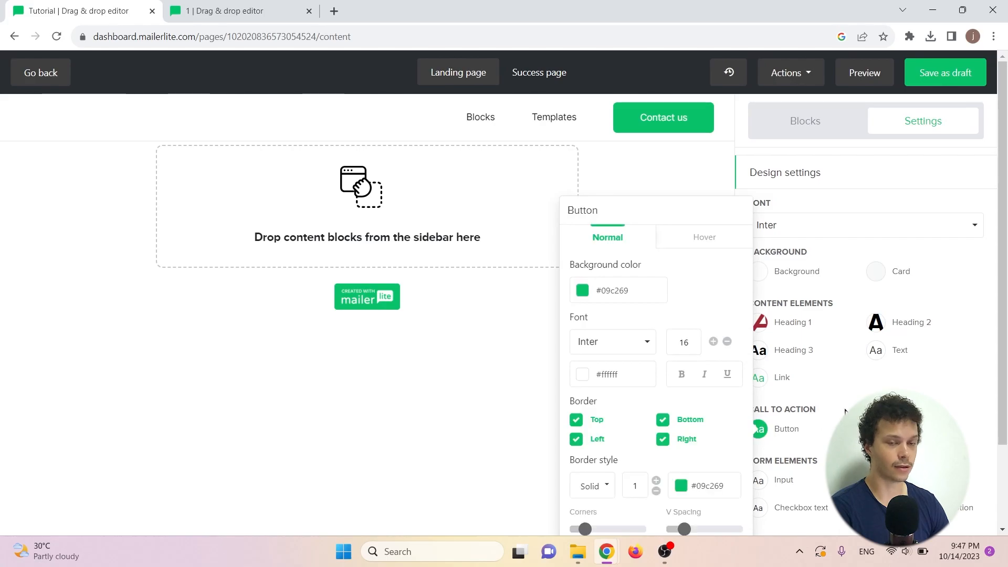
pyautogui.click(633, 290)
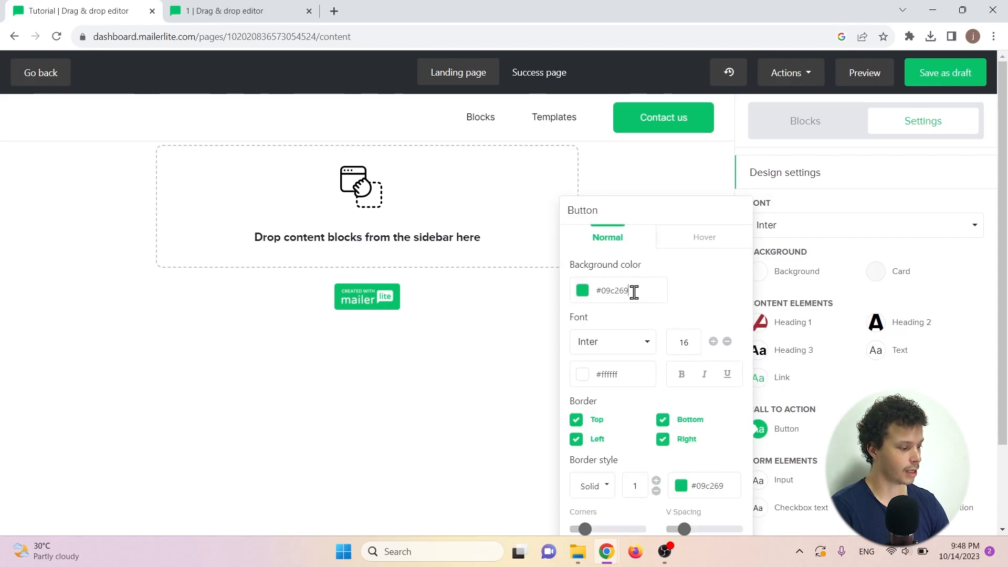
pyautogui.write('a52834')
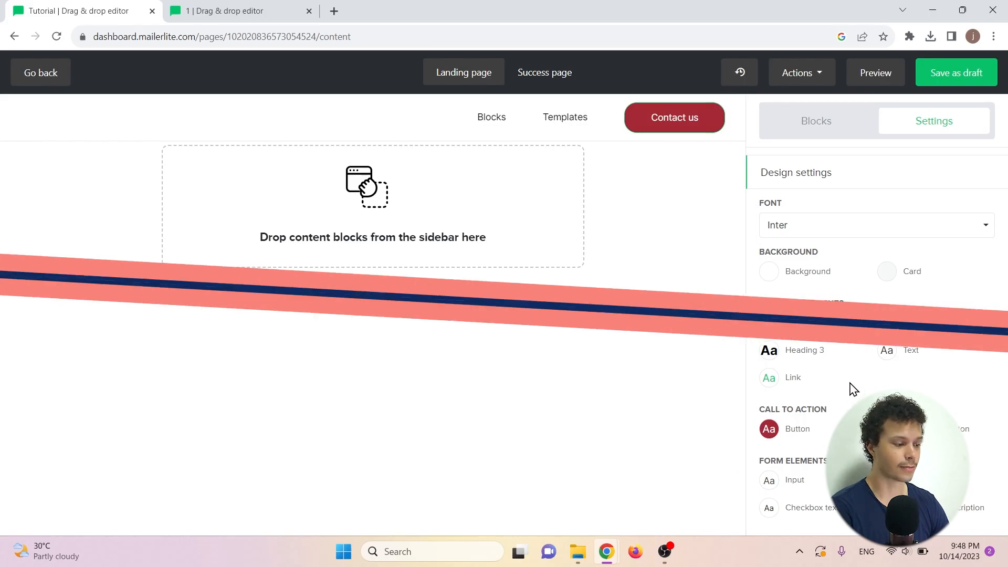
# Insert TUTORIAL LOGO.png from the File manager into the image block.
pyautogui.click(815, 121)
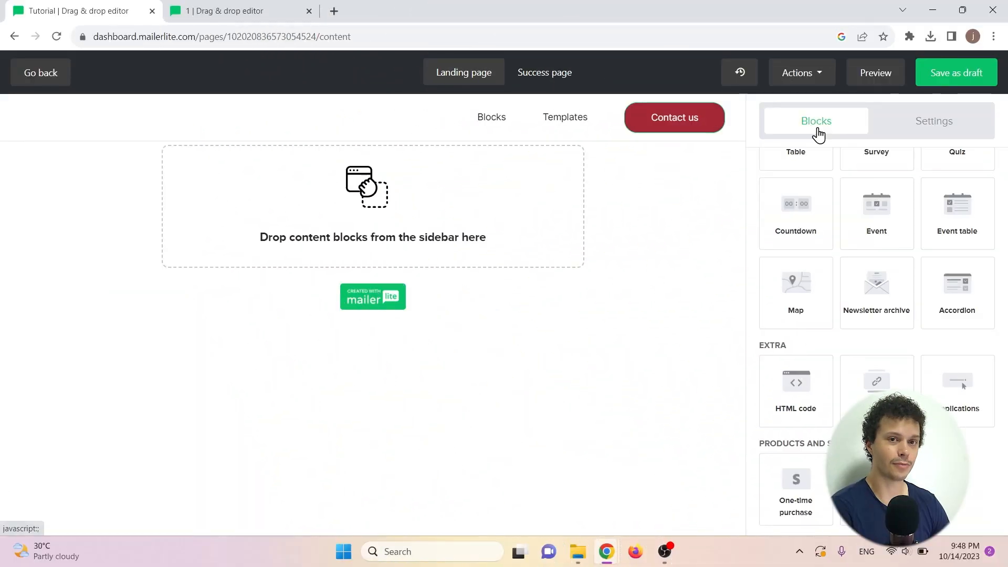
pyautogui.moveTo(795, 213)
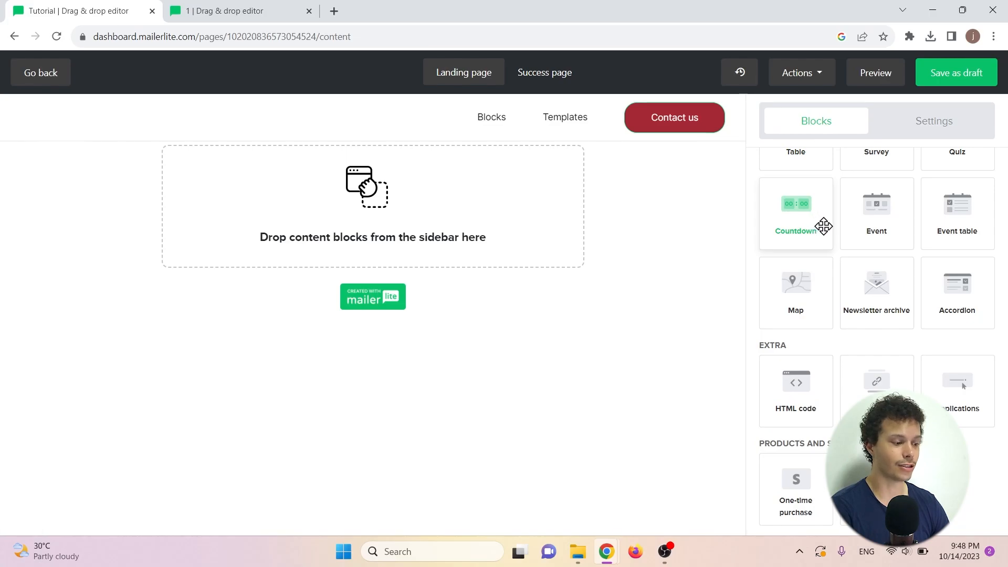
pyautogui.scroll(3)
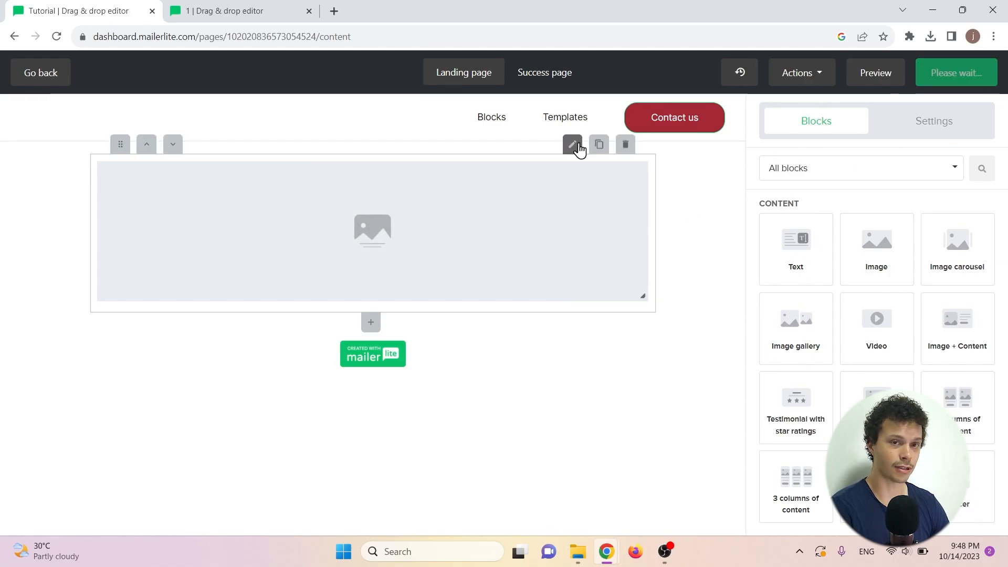
pyautogui.click(572, 144)
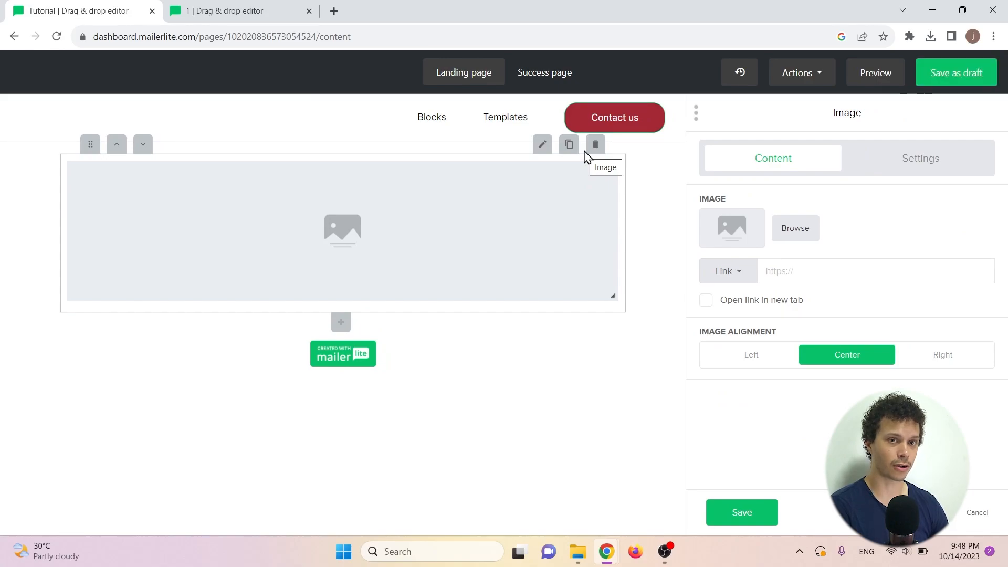
pyautogui.moveTo(561, 204)
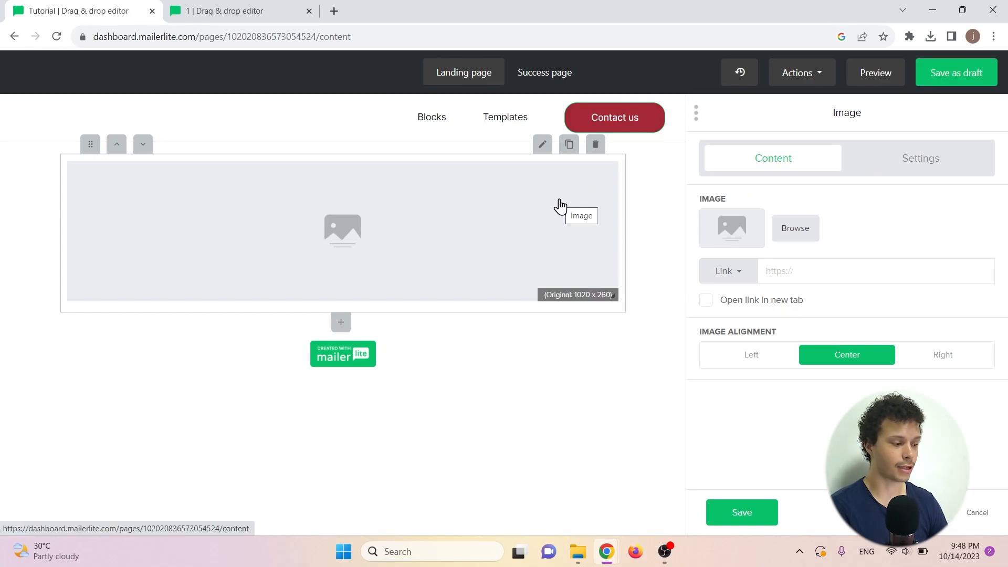
pyautogui.moveTo(584, 278)
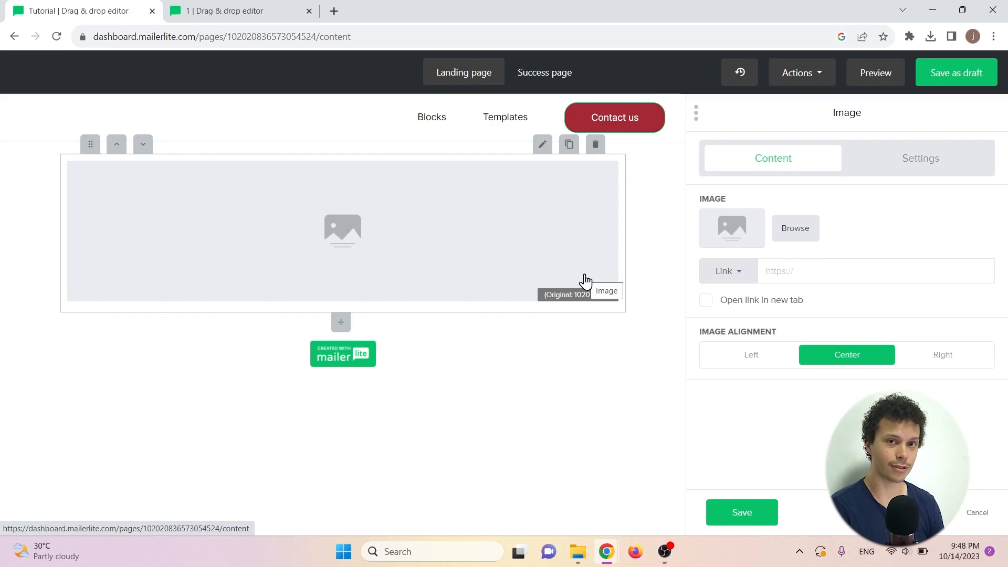
pyautogui.moveTo(903, 179)
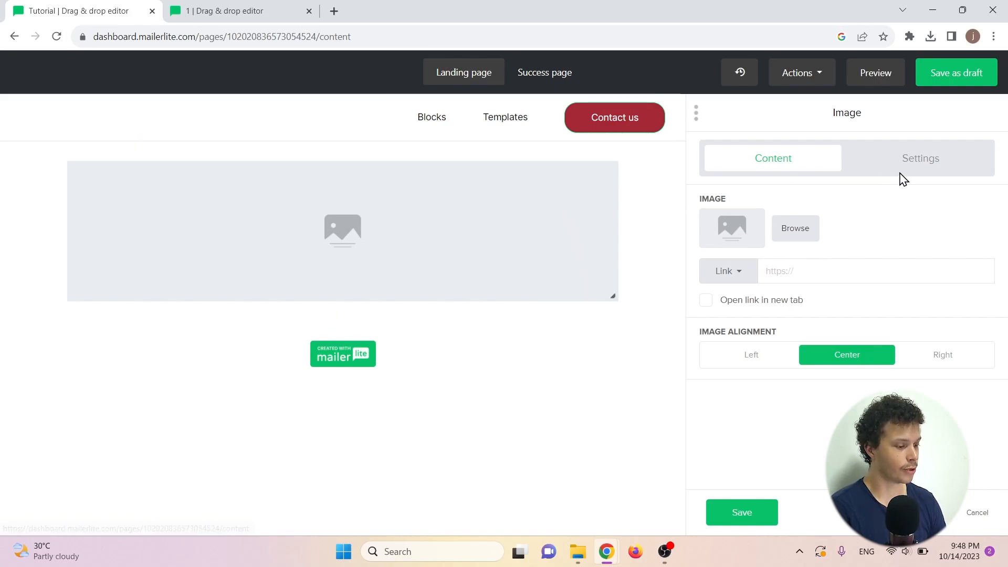
pyautogui.click(920, 158)
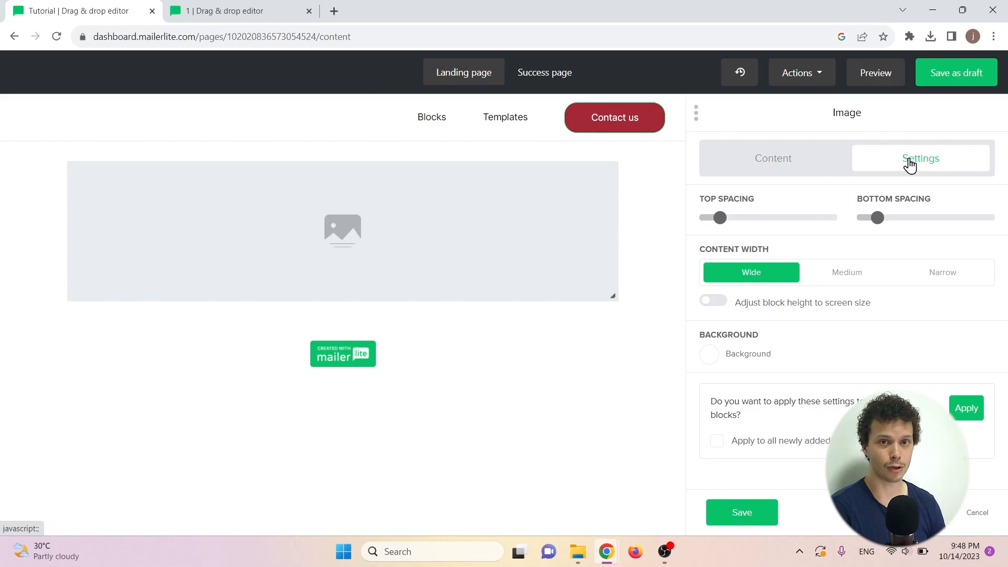
pyautogui.click(772, 158)
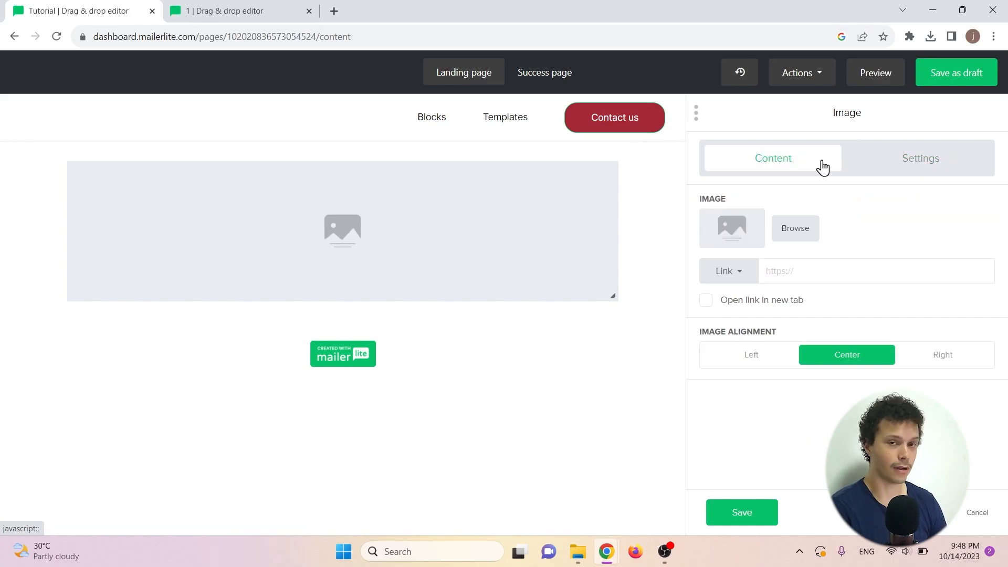
pyautogui.click(795, 228)
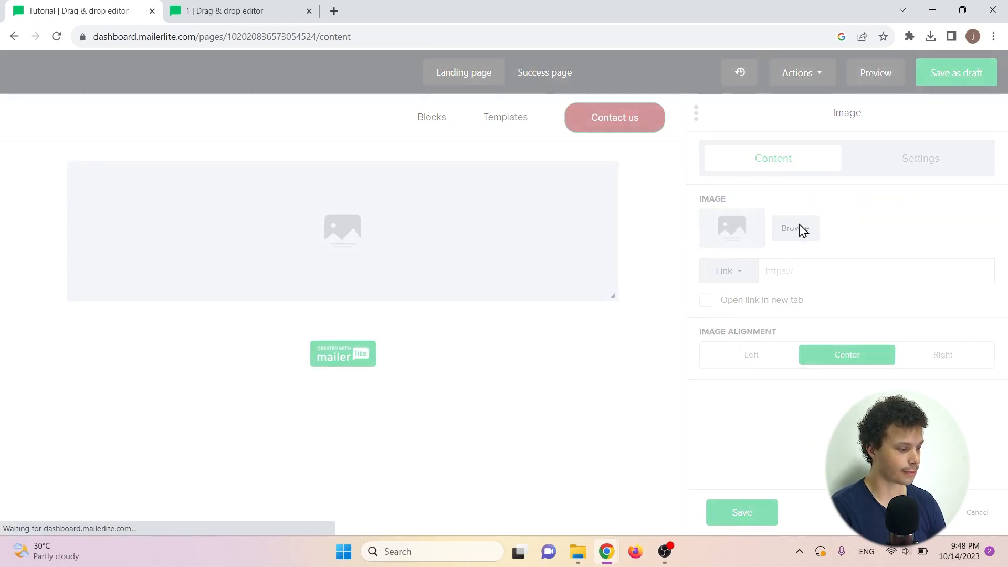
pyautogui.click(794, 228)
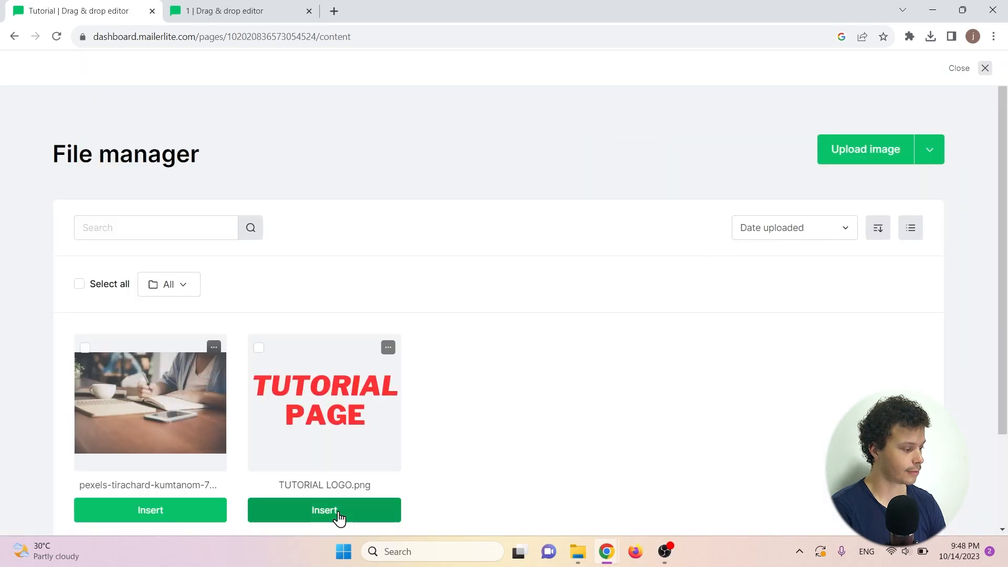
pyautogui.click(324, 510)
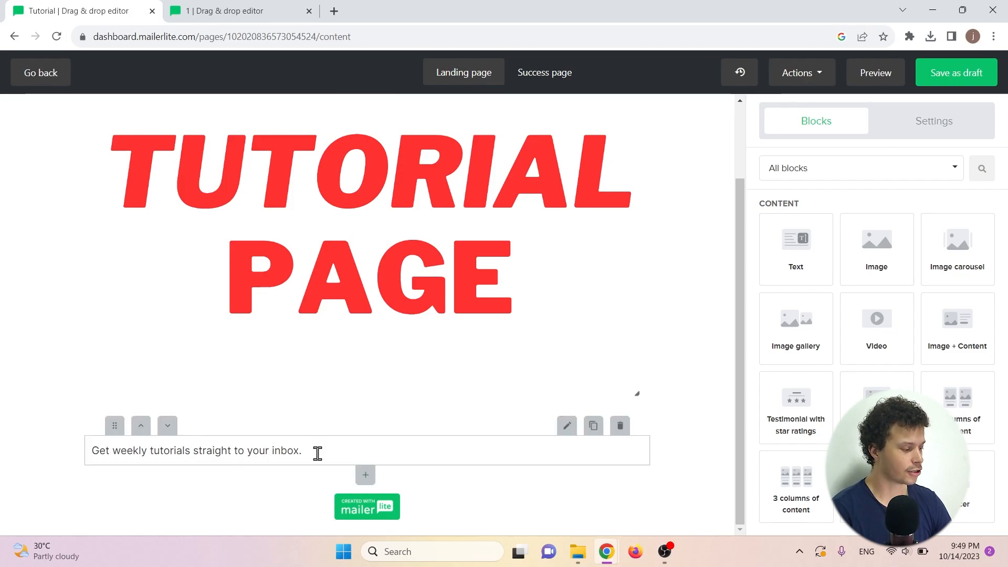
pyautogui.moveTo(332, 447)
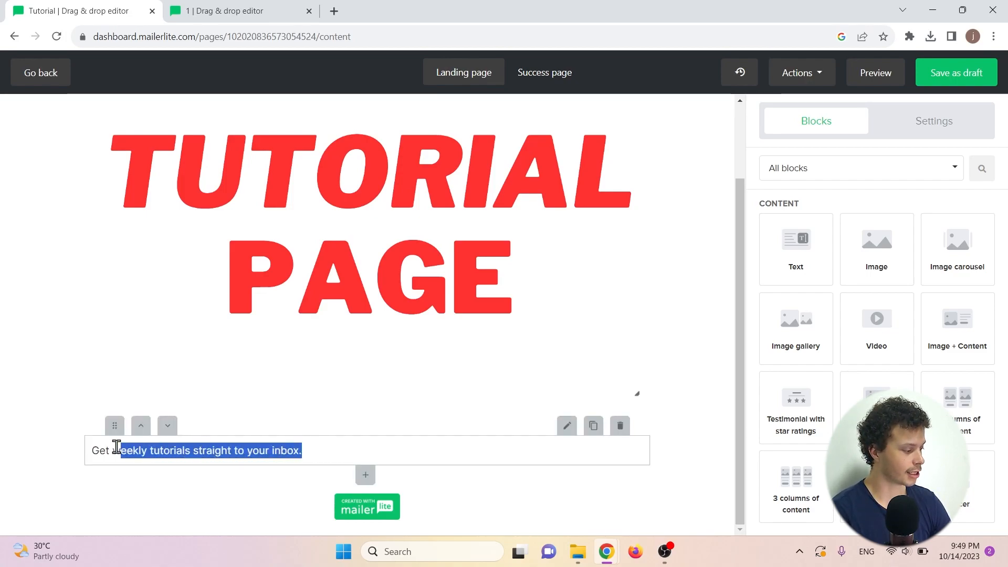
# Format the tagline 'Get weekly tutorials straight to your inbox.' as a centred heading.
pyautogui.click(566, 426)
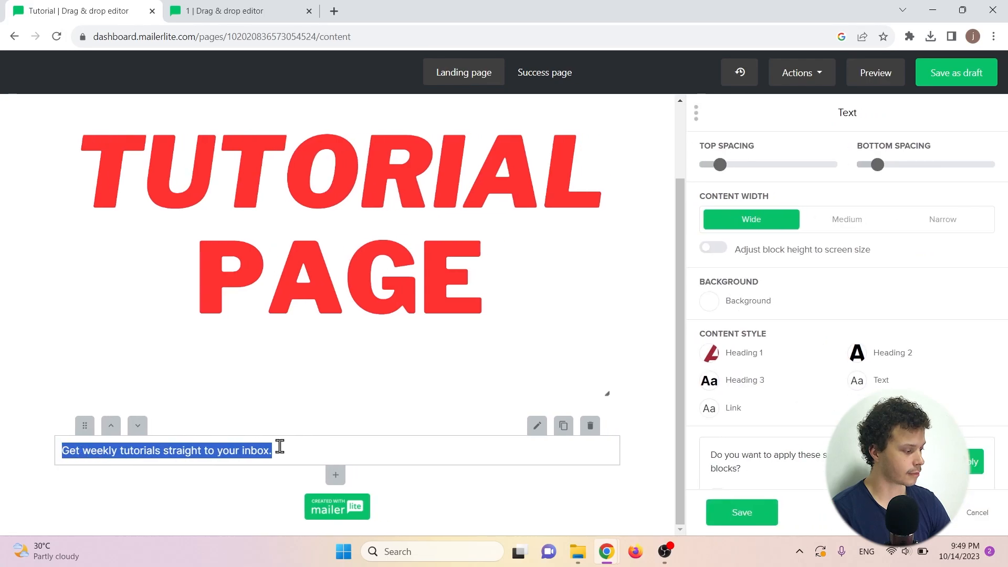
pyautogui.click(177, 426)
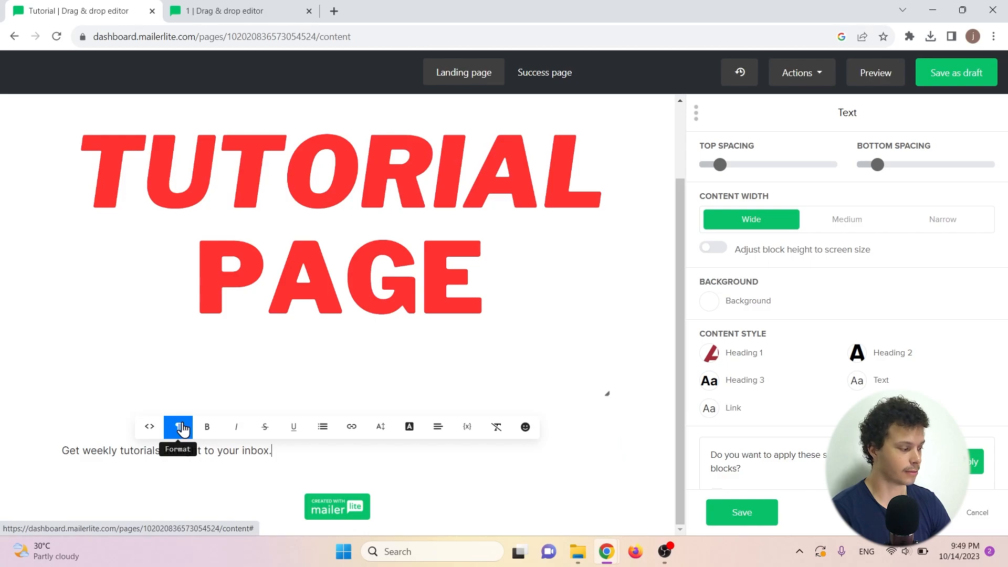
pyautogui.click(178, 426)
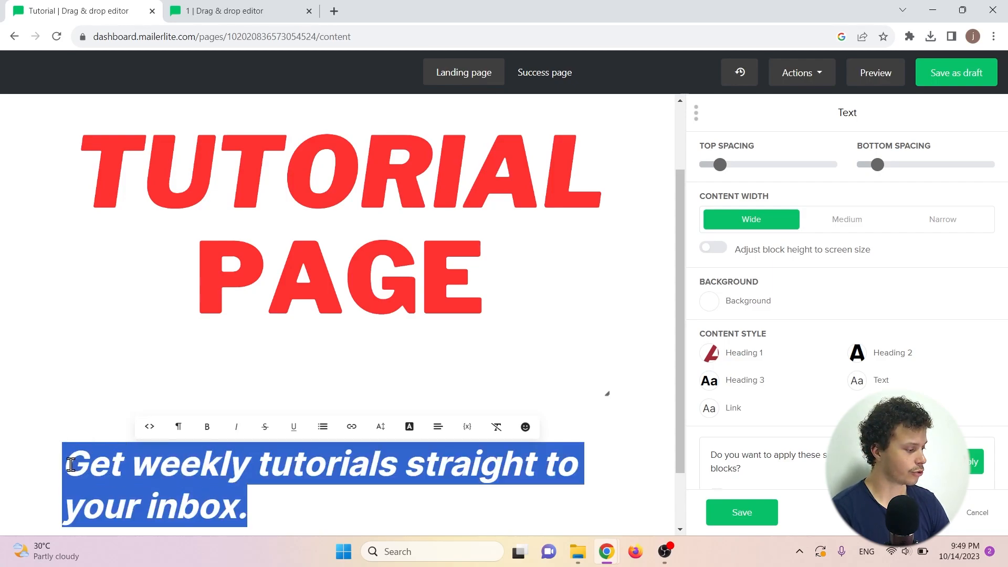
pyautogui.click(438, 426)
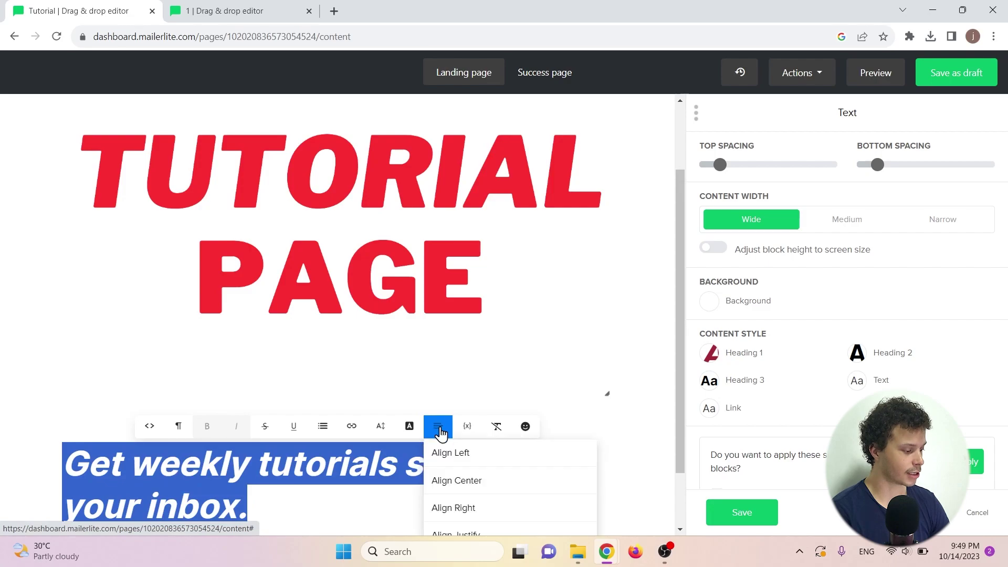
pyautogui.click(455, 480)
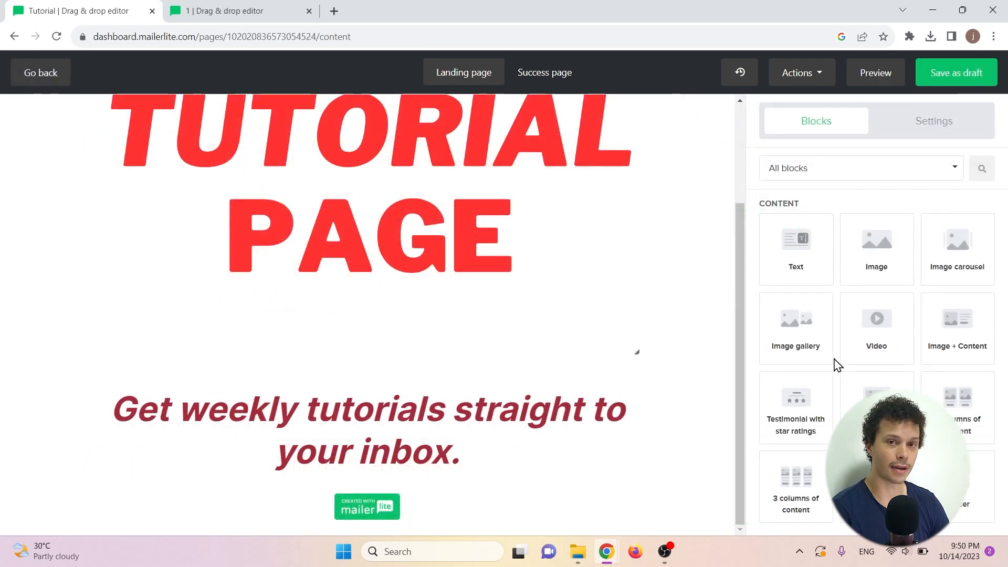
# Add a Name field above Email in the signup form and save it.
pyautogui.scroll(-3)
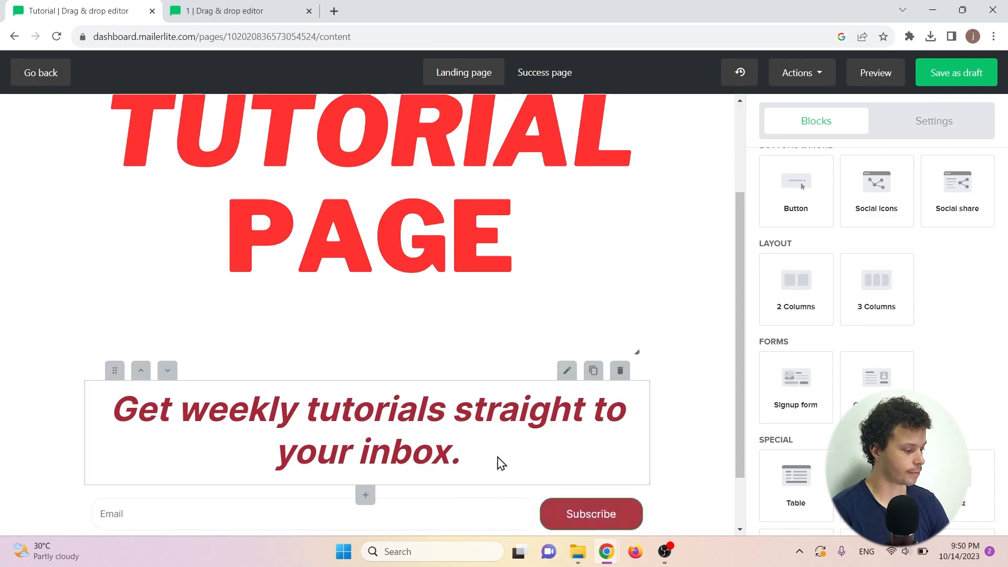
pyautogui.scroll(-3)
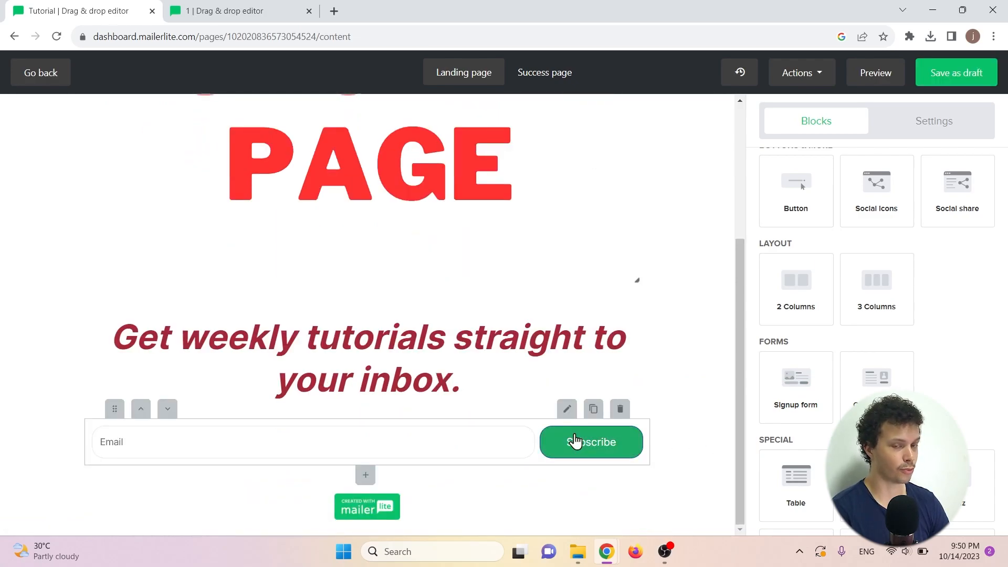
pyautogui.moveTo(590, 441)
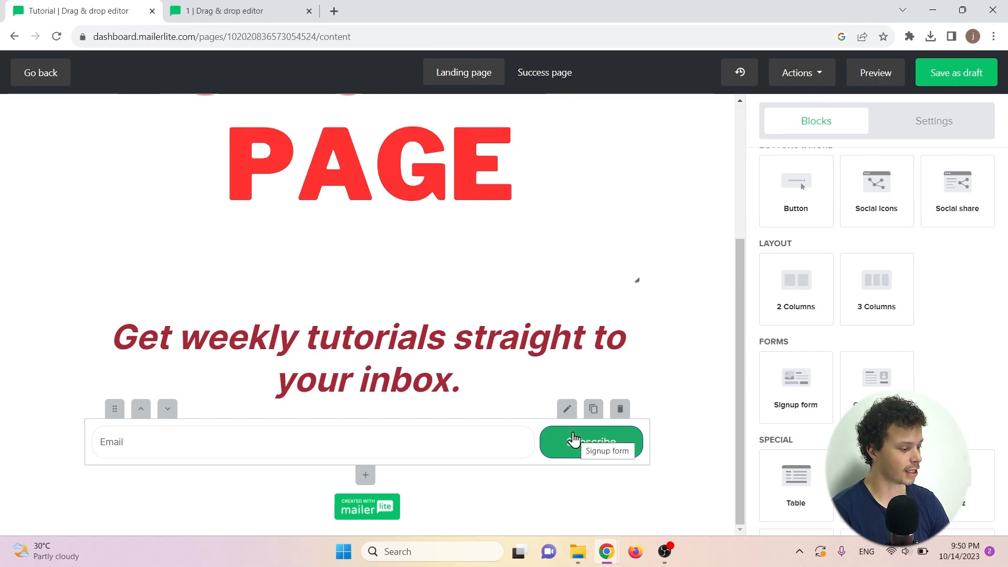
pyautogui.click(566, 409)
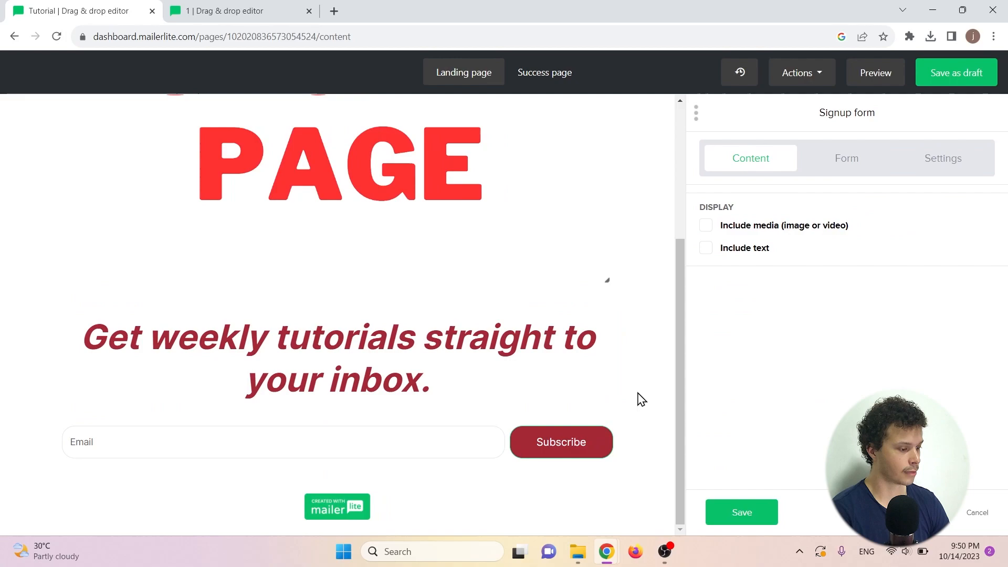
pyautogui.click(845, 158)
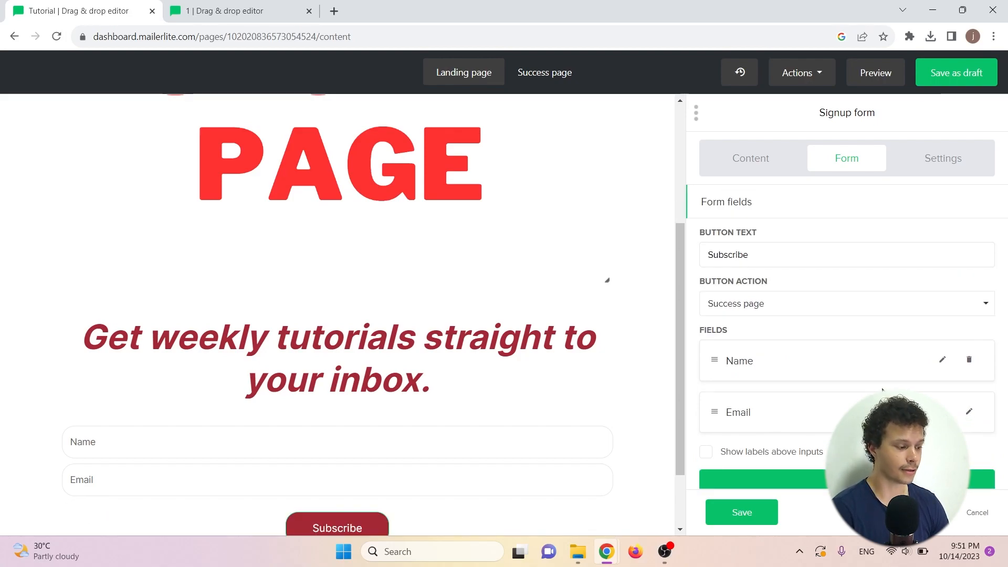
pyautogui.moveTo(755, 285)
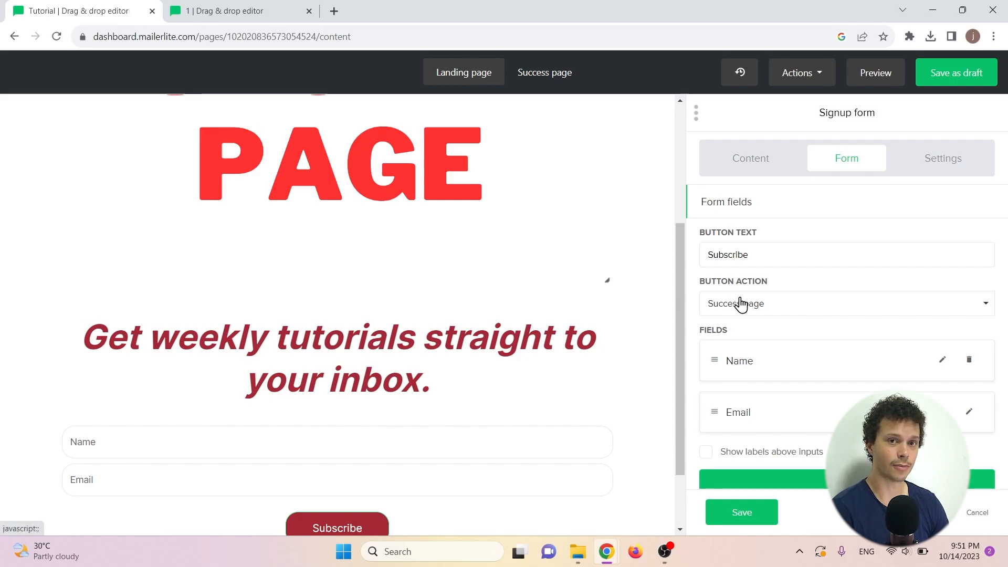
pyautogui.moveTo(682, 397)
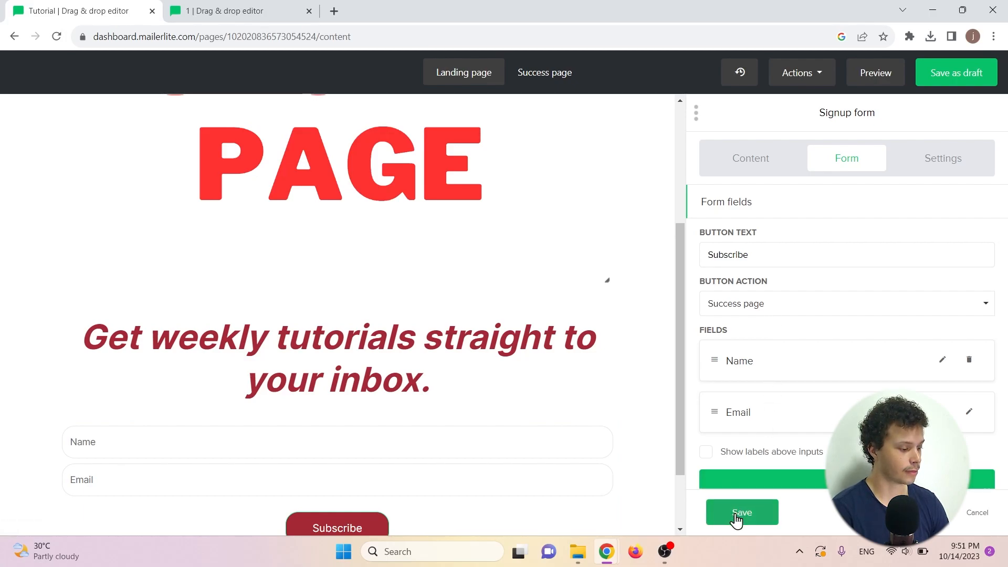
pyautogui.click(741, 512)
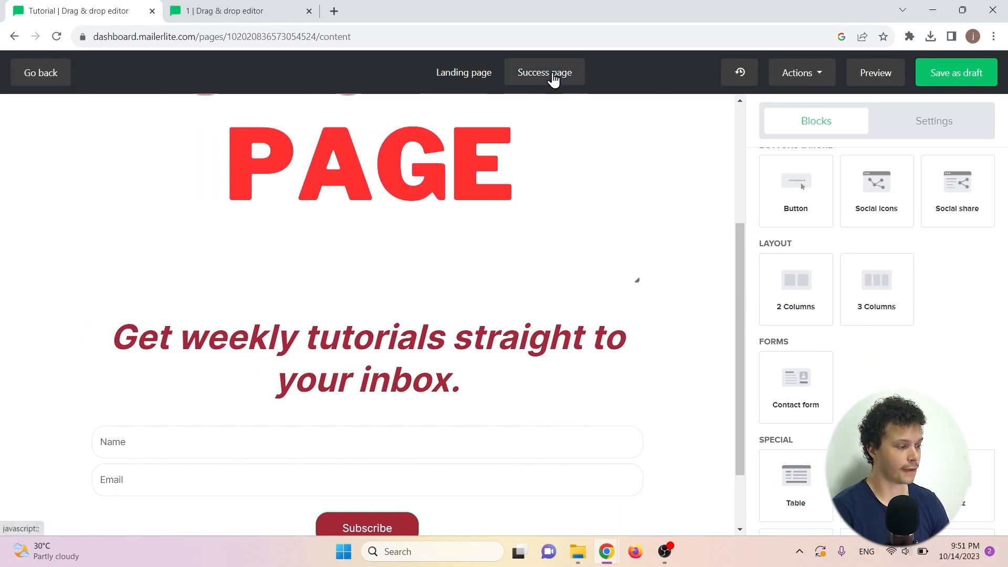
pyautogui.click(544, 71)
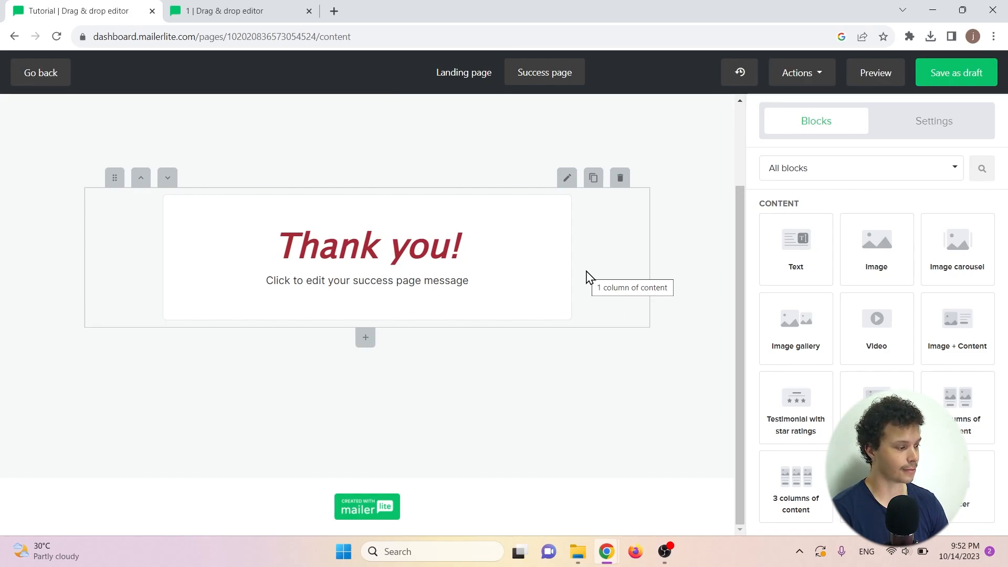
pyautogui.click(463, 72)
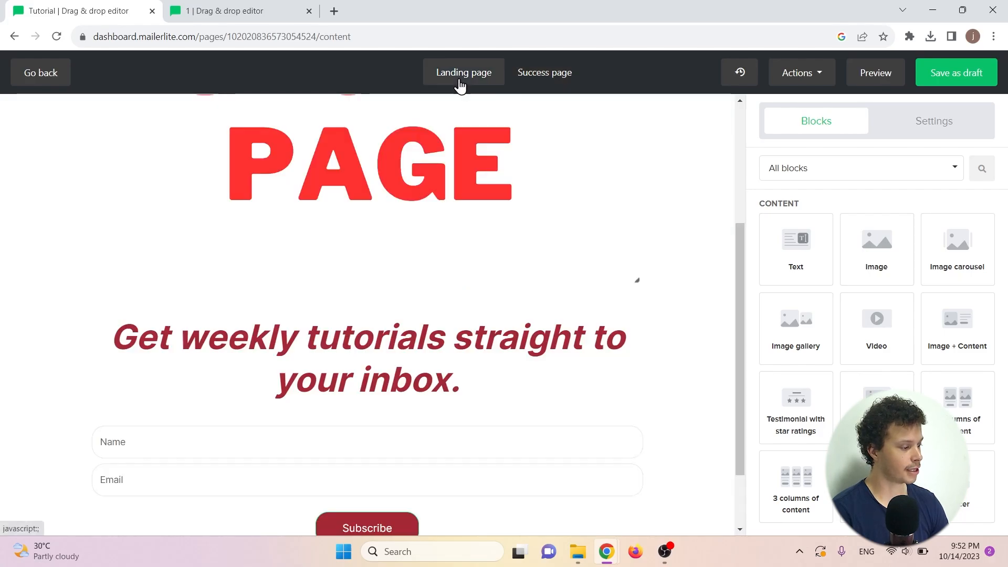
# Add the text 'Please leave your name and email here.' and a desk photo to the form, then save.
pyautogui.scroll(-3)
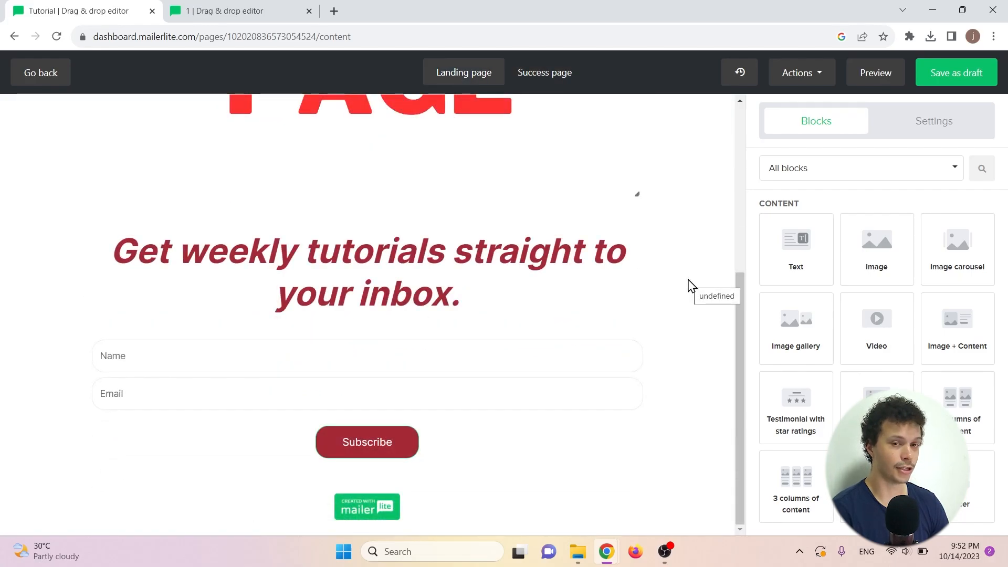
pyautogui.moveTo(579, 344)
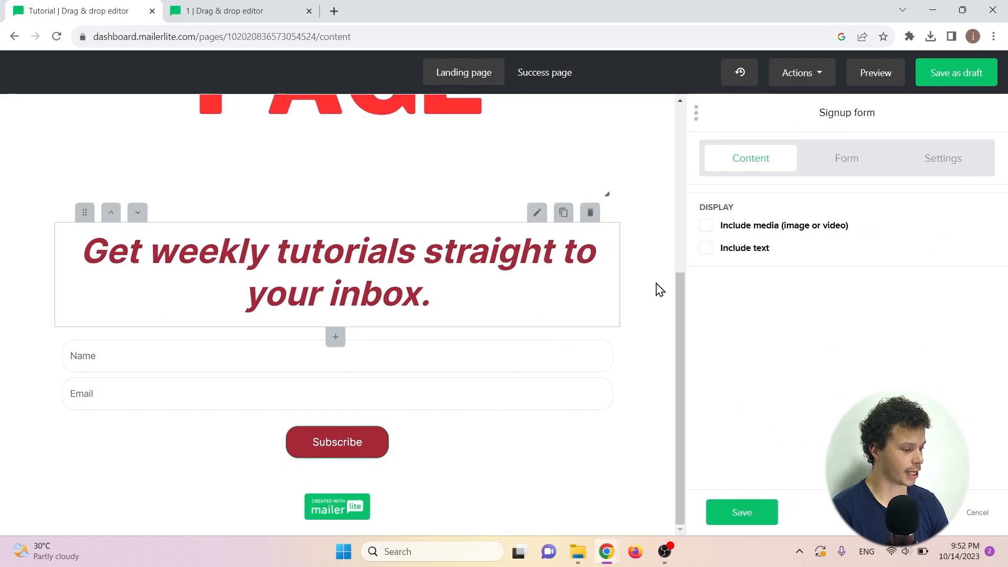
pyautogui.click(704, 247)
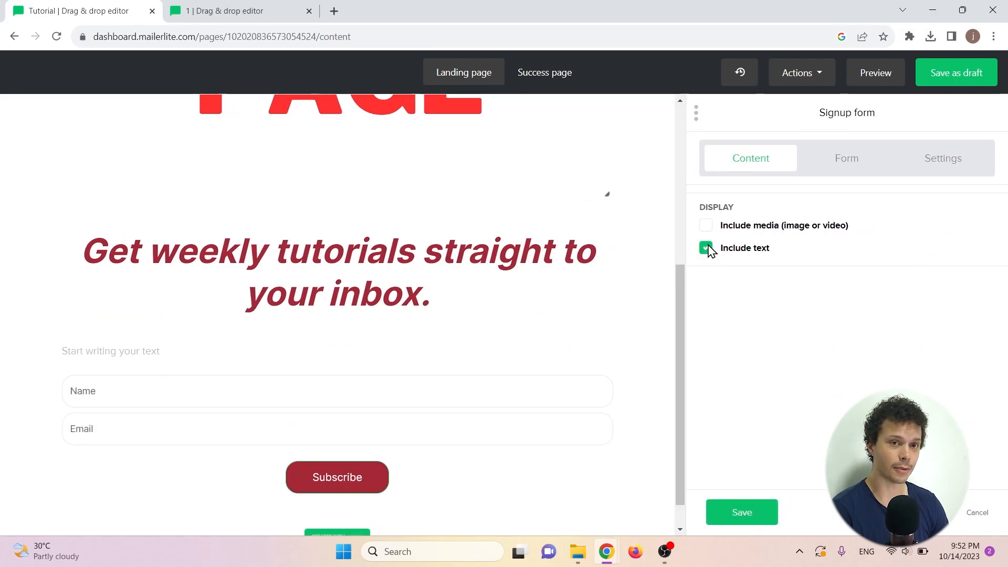
pyautogui.click(705, 225)
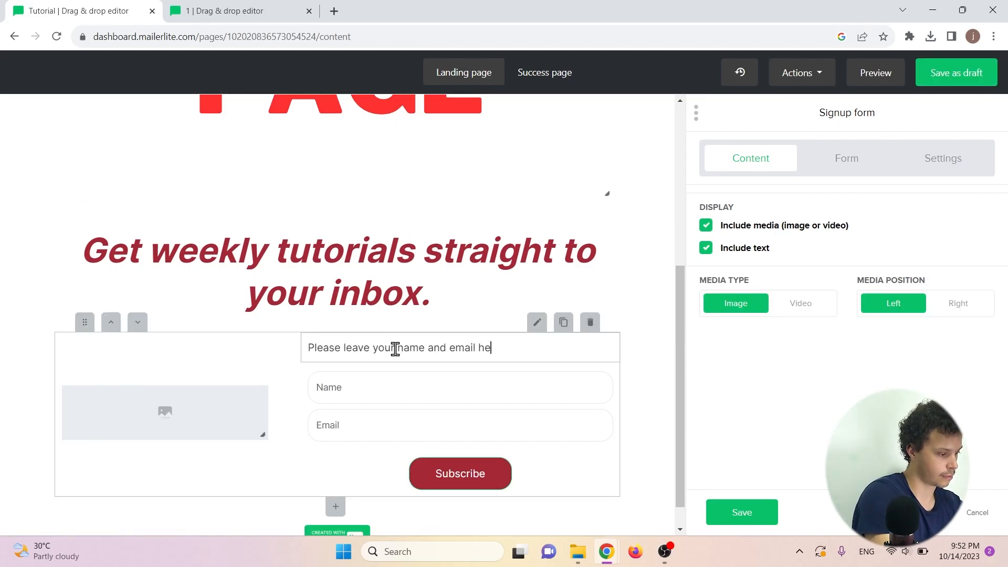
pyautogui.click(164, 411)
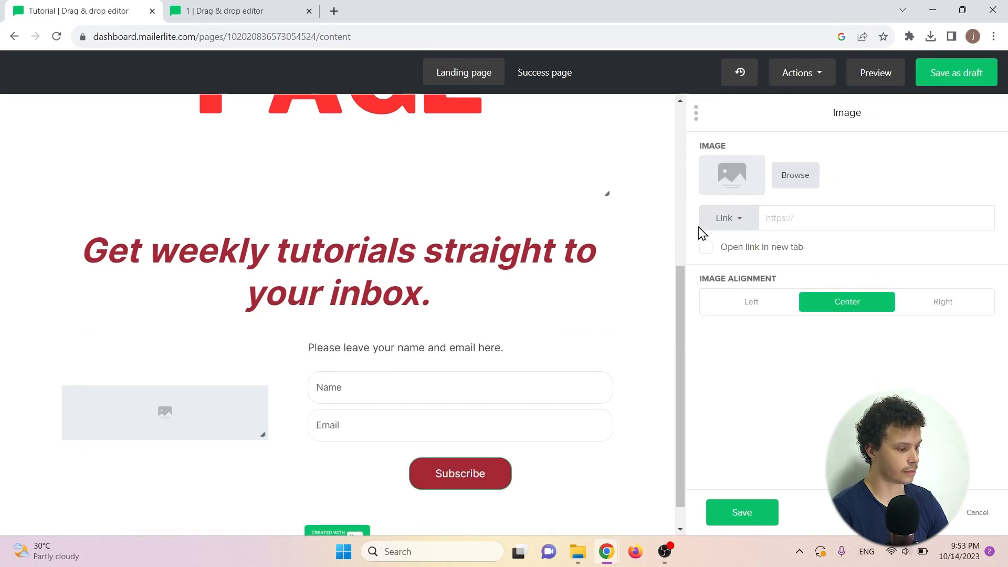
pyautogui.click(794, 175)
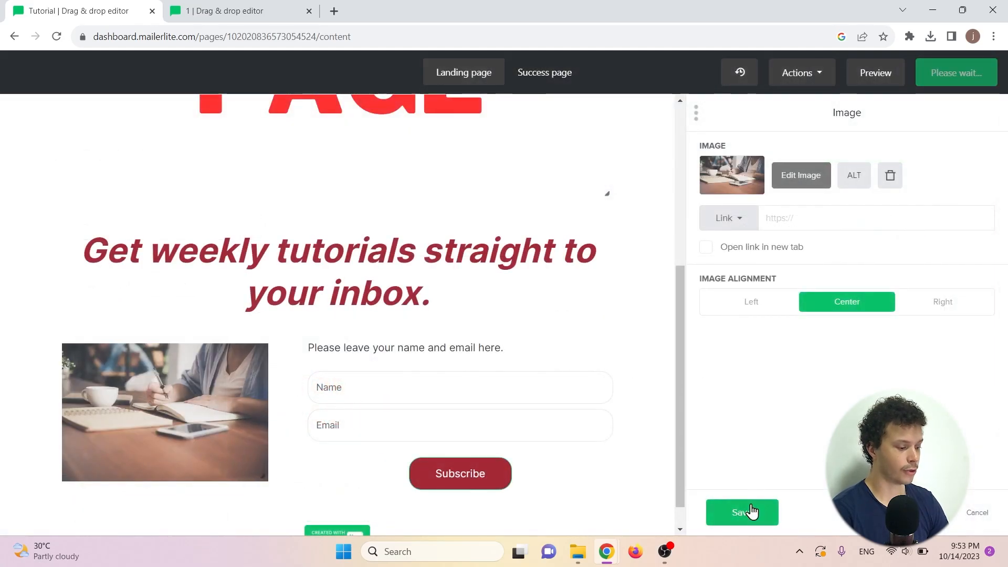
pyautogui.click(741, 512)
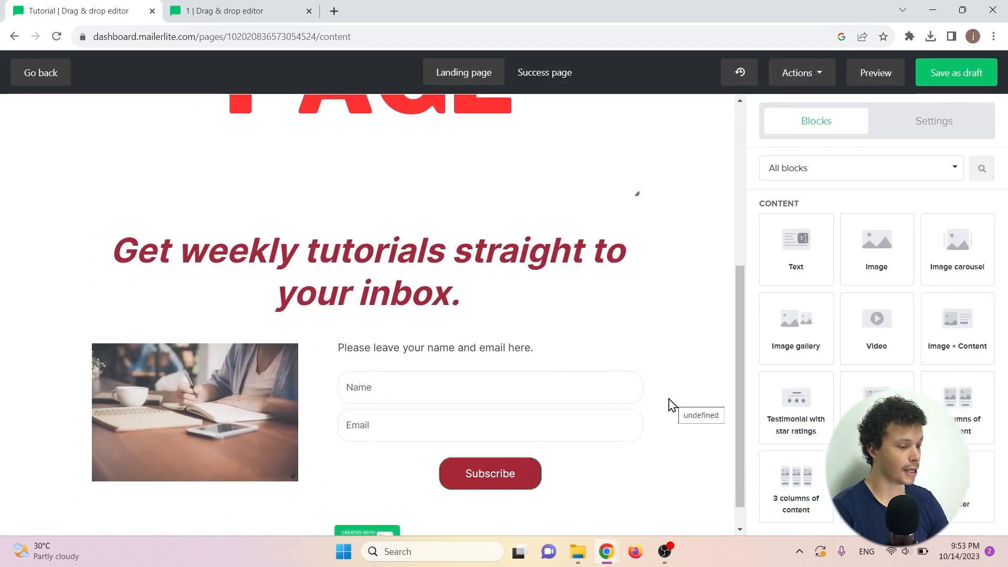
pyautogui.moveTo(862, 116)
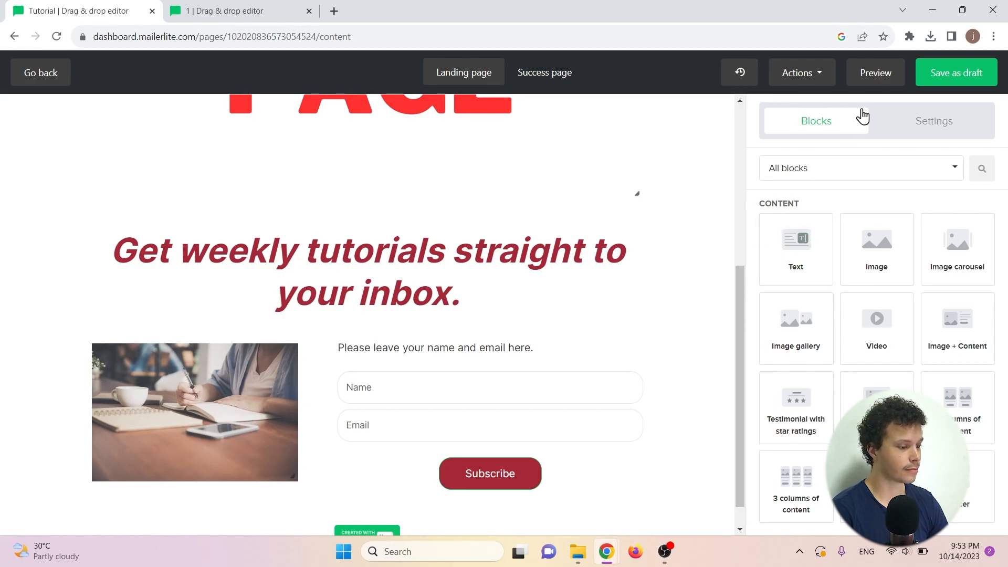
pyautogui.click(874, 72)
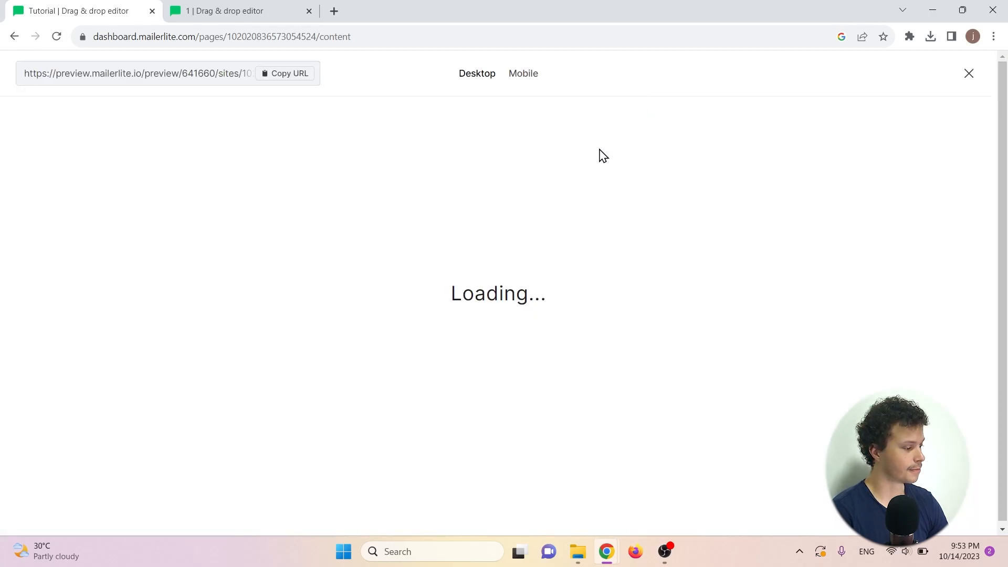
pyautogui.moveTo(600, 160)
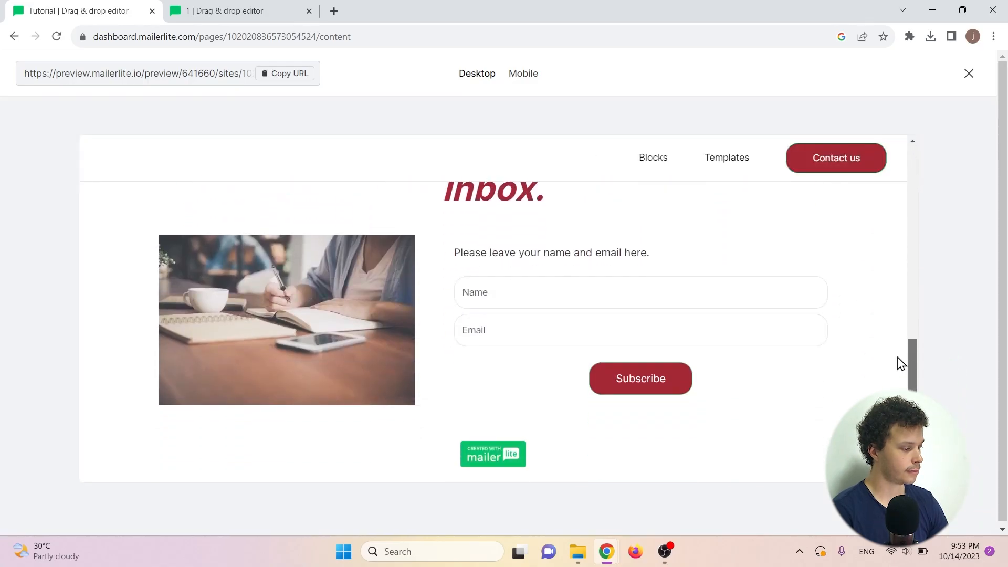
pyautogui.scroll(3)
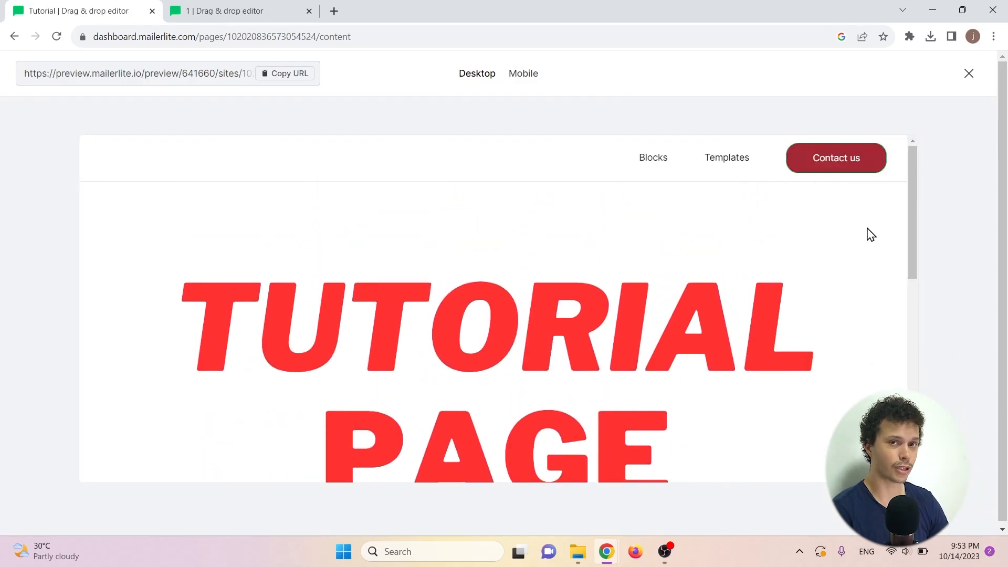
pyautogui.moveTo(523, 73)
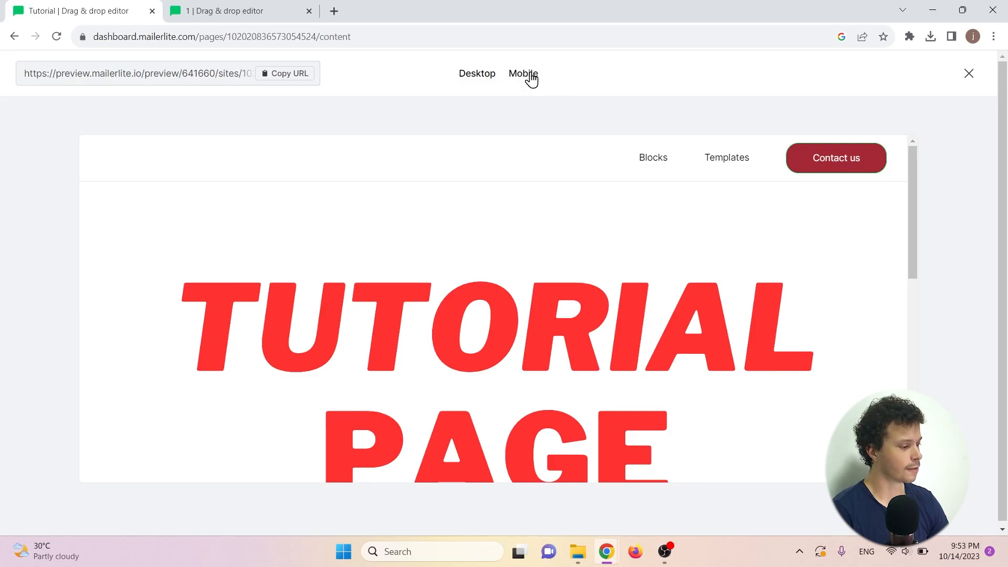
pyautogui.click(523, 74)
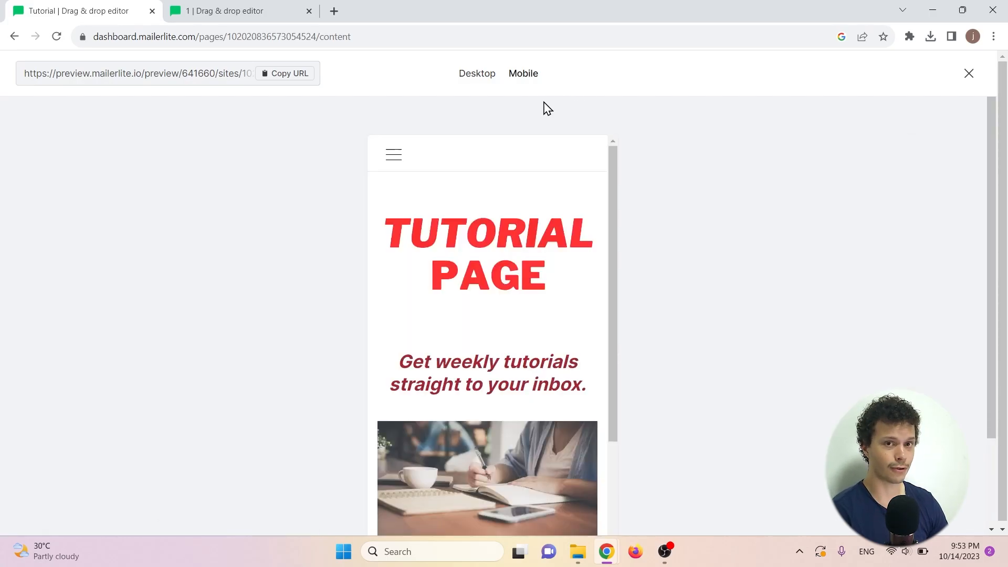
pyautogui.scroll(-3)
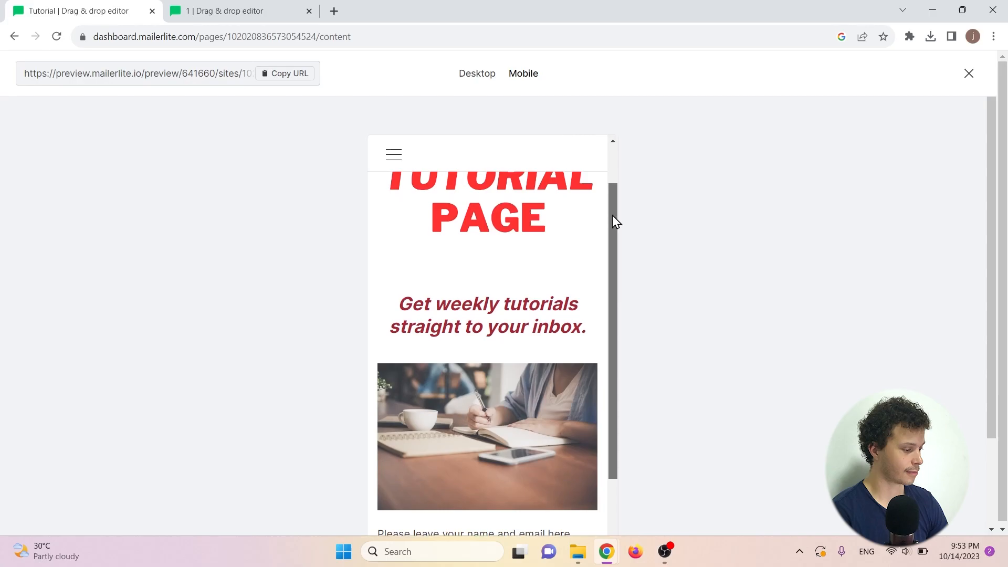
pyautogui.scroll(3)
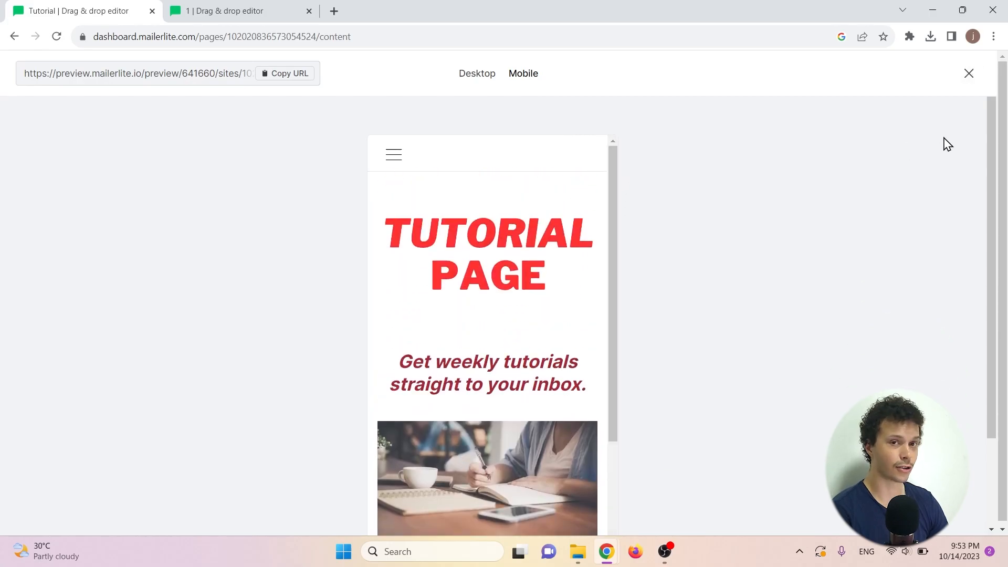
pyautogui.click(968, 74)
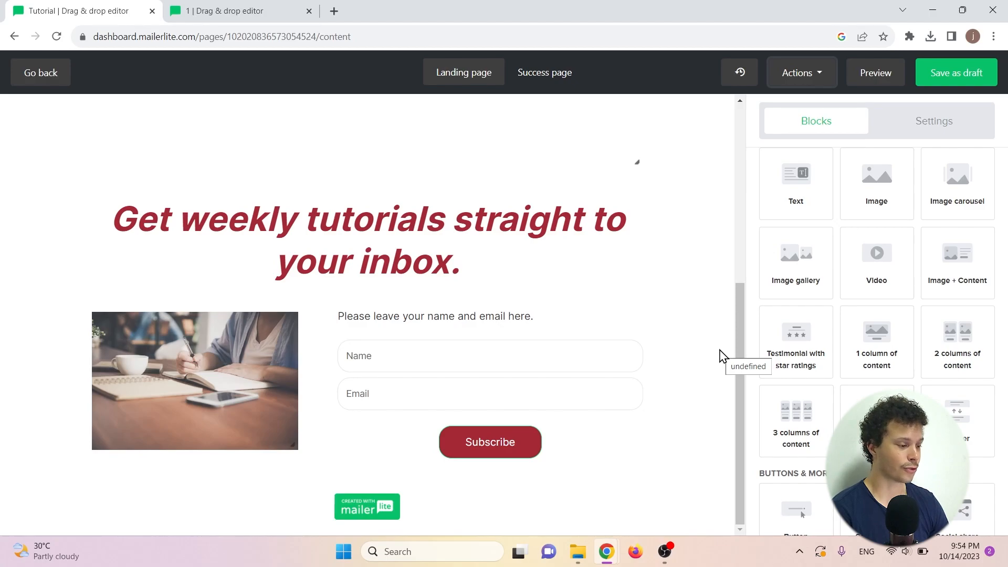
# Review Social share and Analytics, set SEO title 'Tutorial Landing Page', and return to the overview.
pyautogui.click(799, 72)
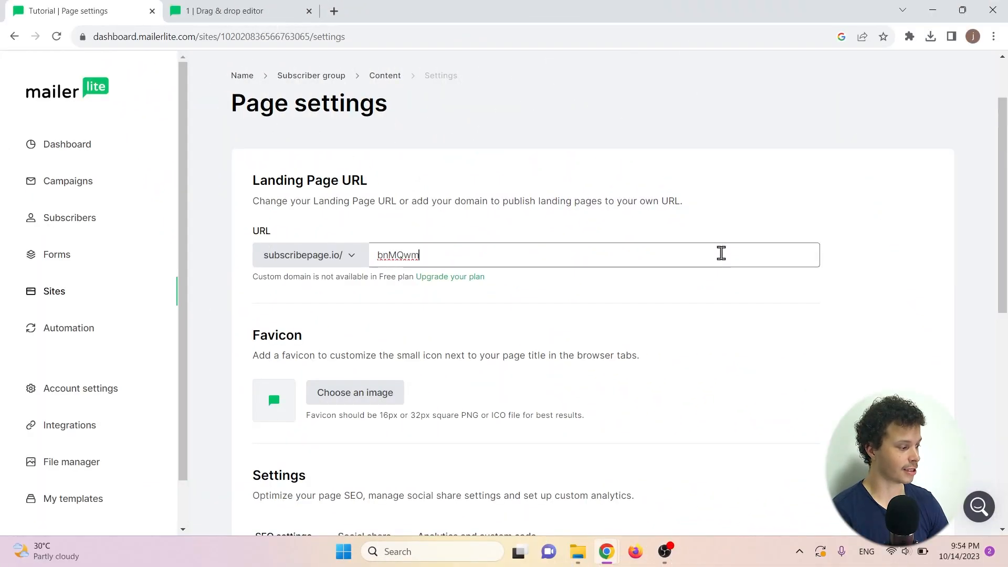
pyautogui.moveTo(386, 384)
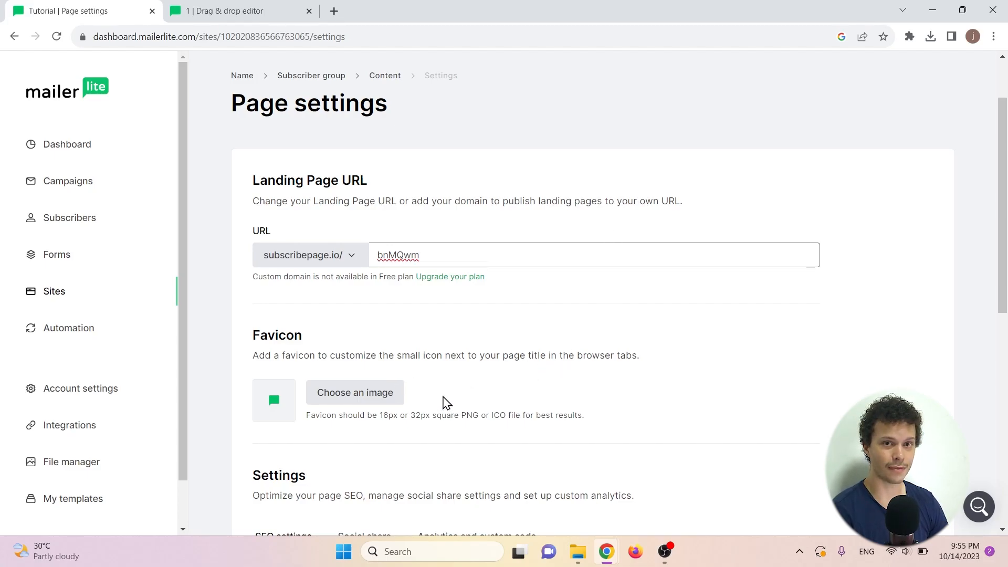
pyautogui.moveTo(8, 16)
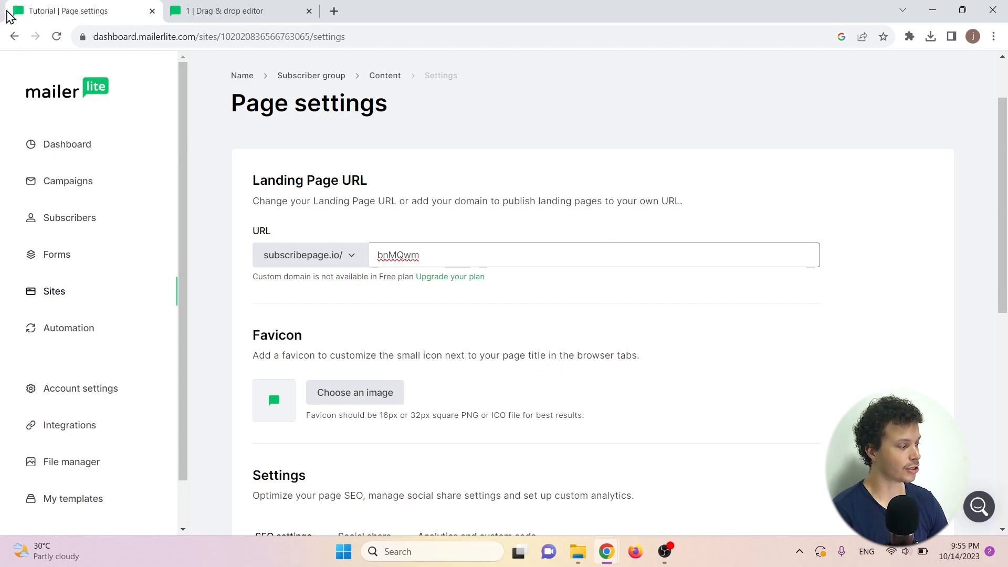
pyautogui.moveTo(455, 326)
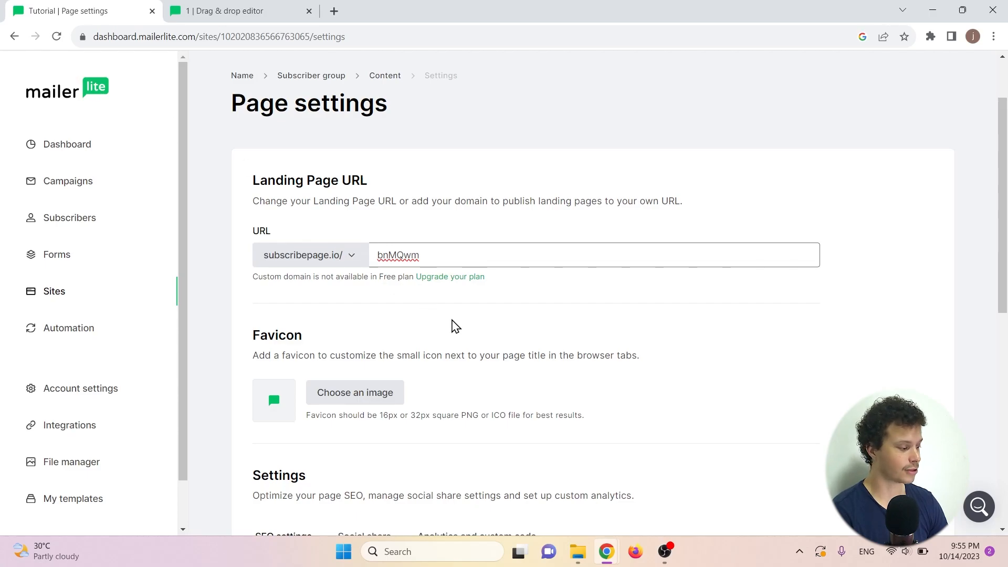
pyautogui.scroll(-3)
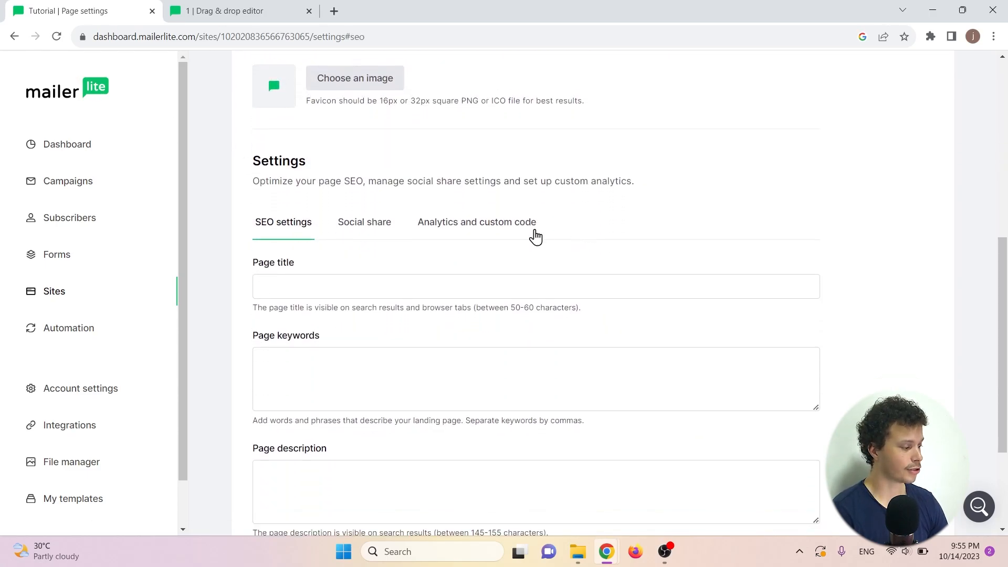
pyautogui.click(364, 222)
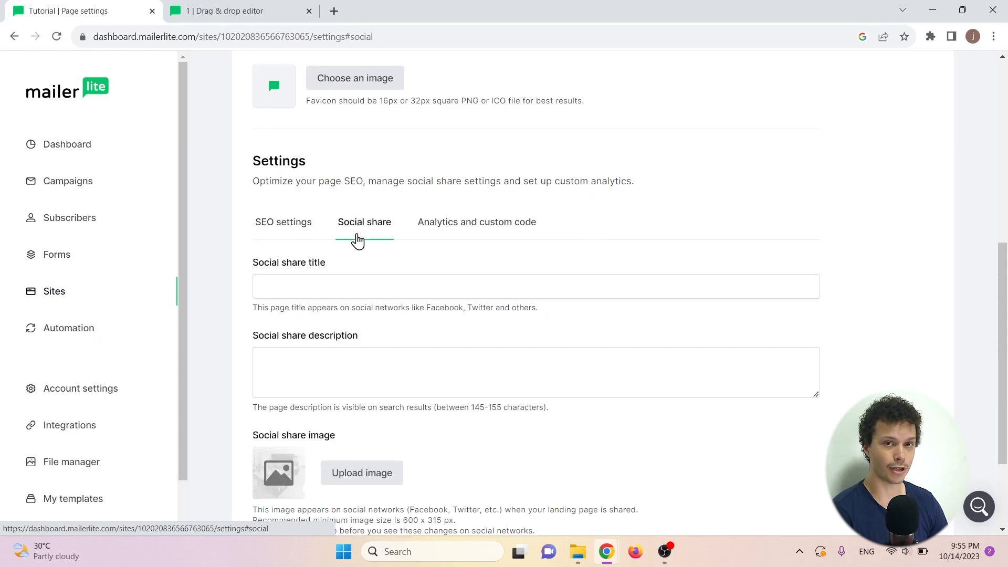
pyautogui.moveTo(443, 221)
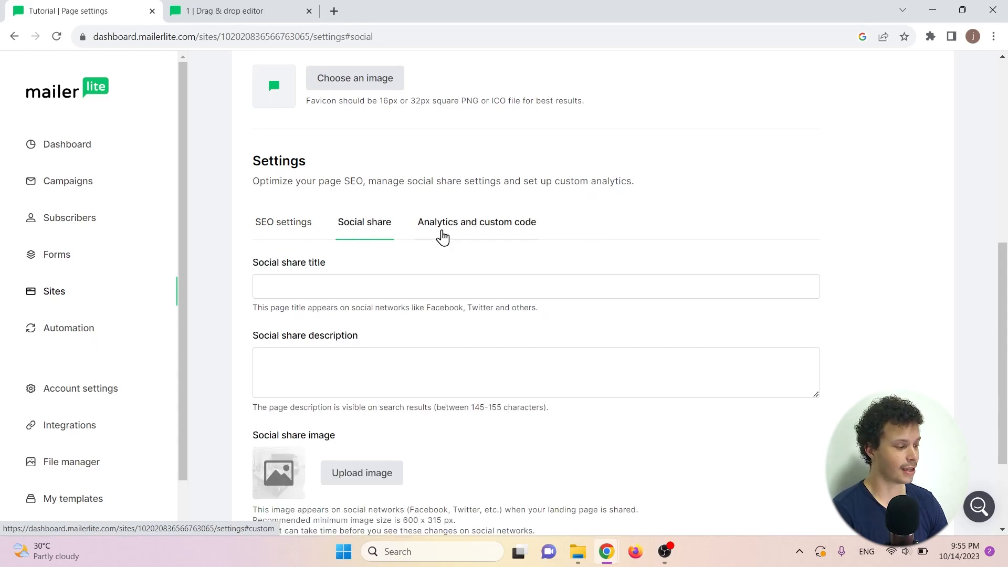
pyautogui.click(476, 222)
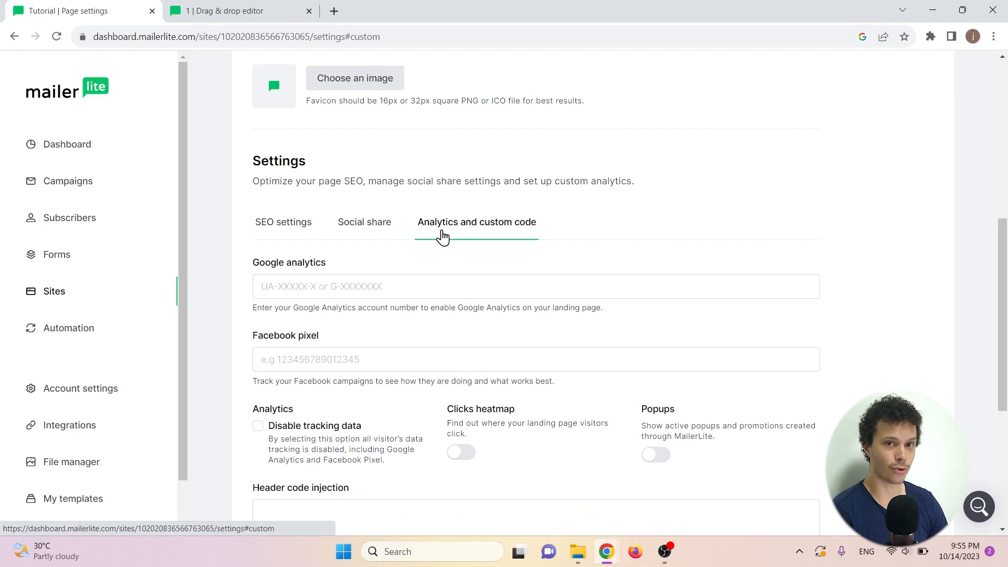
pyautogui.scroll(-3)
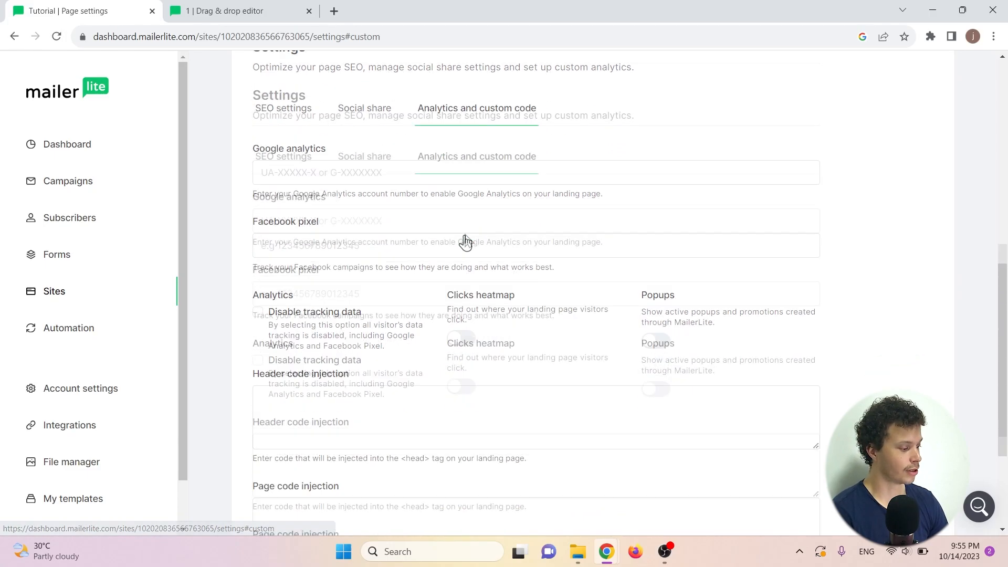
pyautogui.scroll(-3)
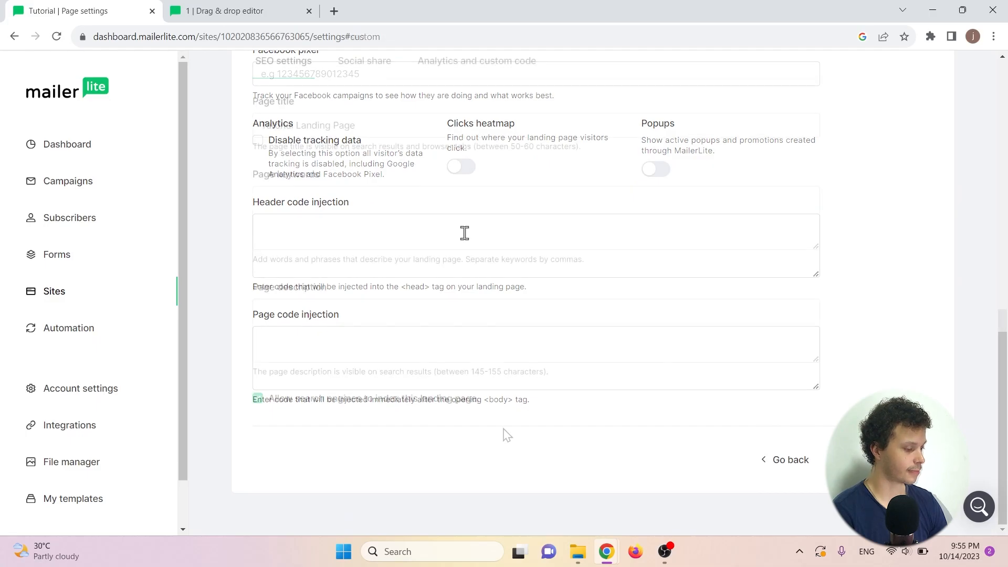
pyautogui.click(283, 60)
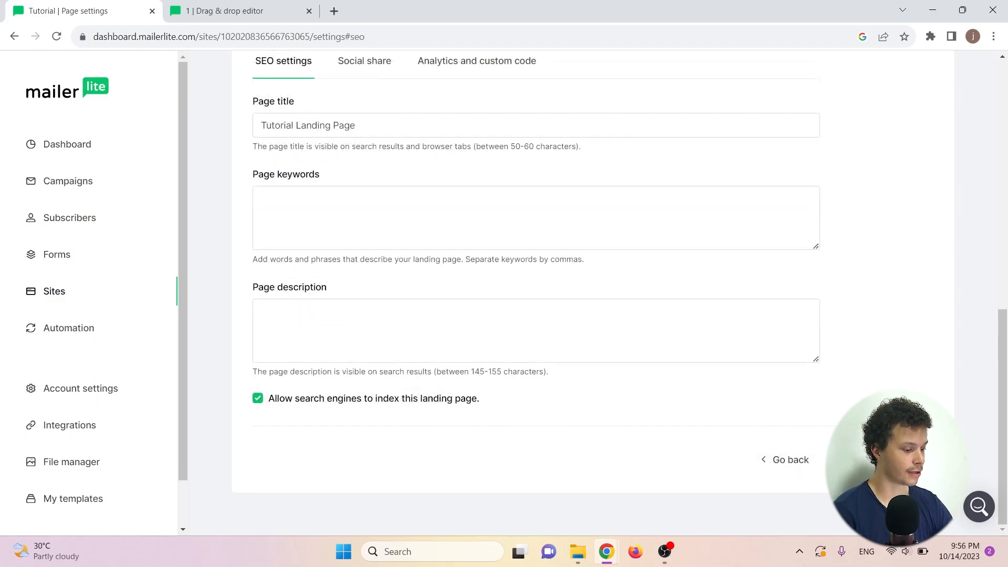
pyautogui.click(790, 459)
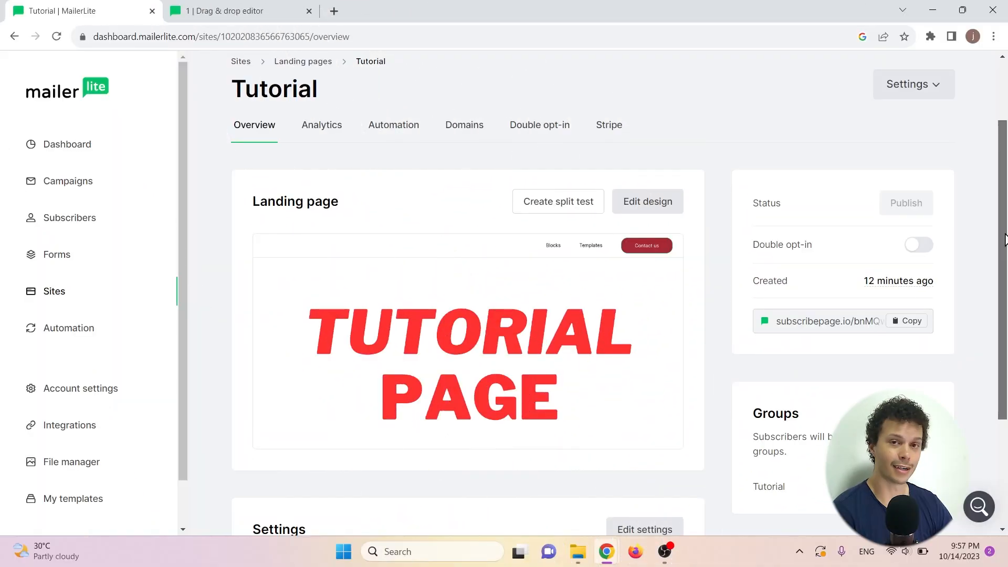